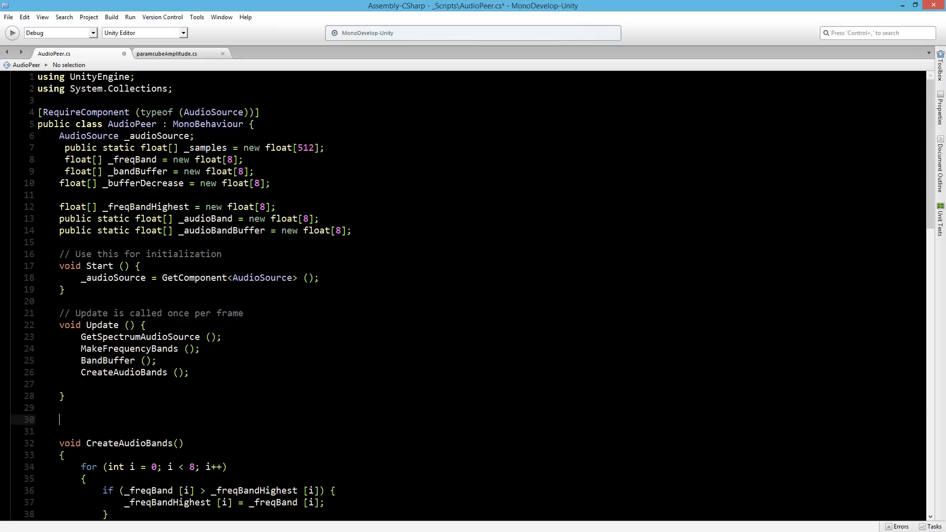
Step: Add an empty void GetAmplitude() method and call GetAmplitude(); as the last line of Update
type("void")
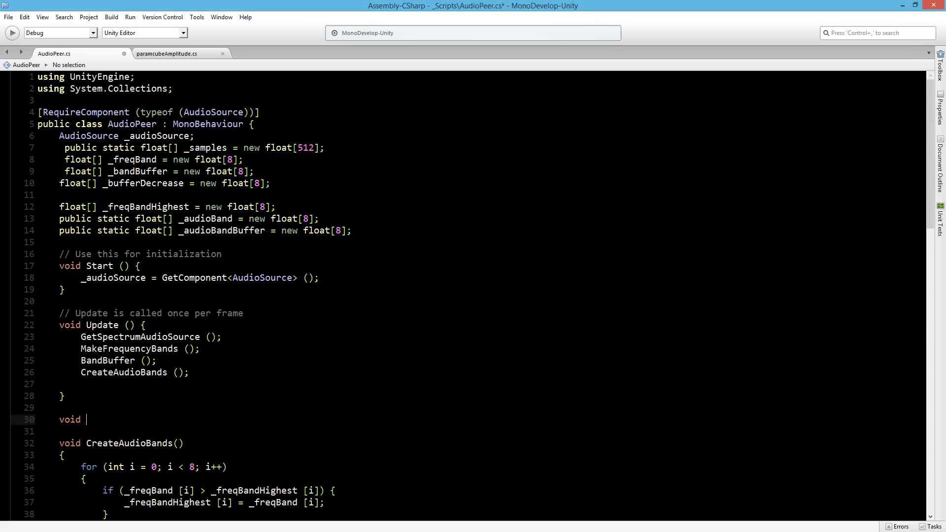
type("GetAmplitude(")
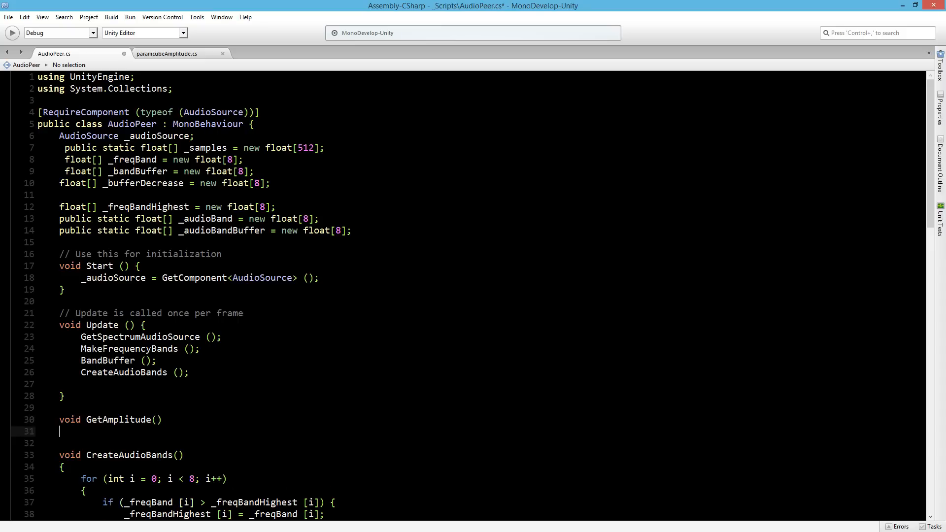
type("{")
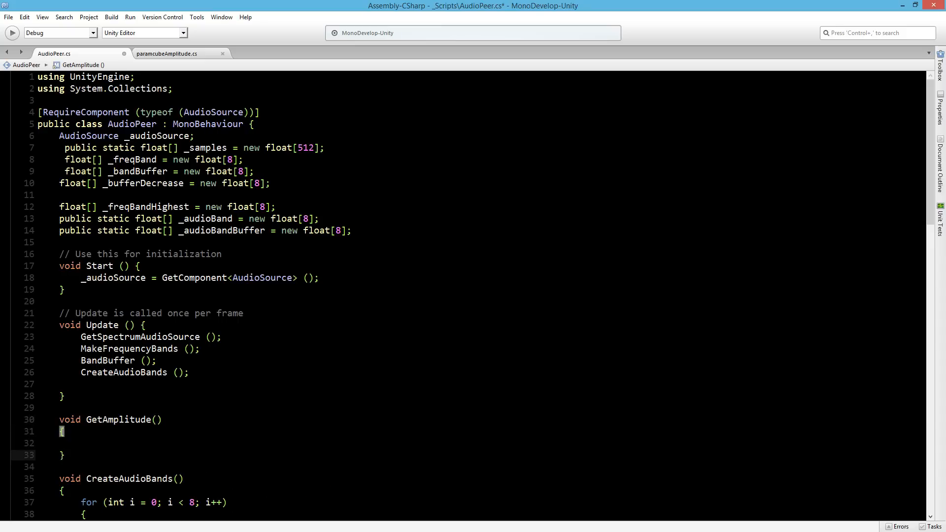
left_click(92, 384)
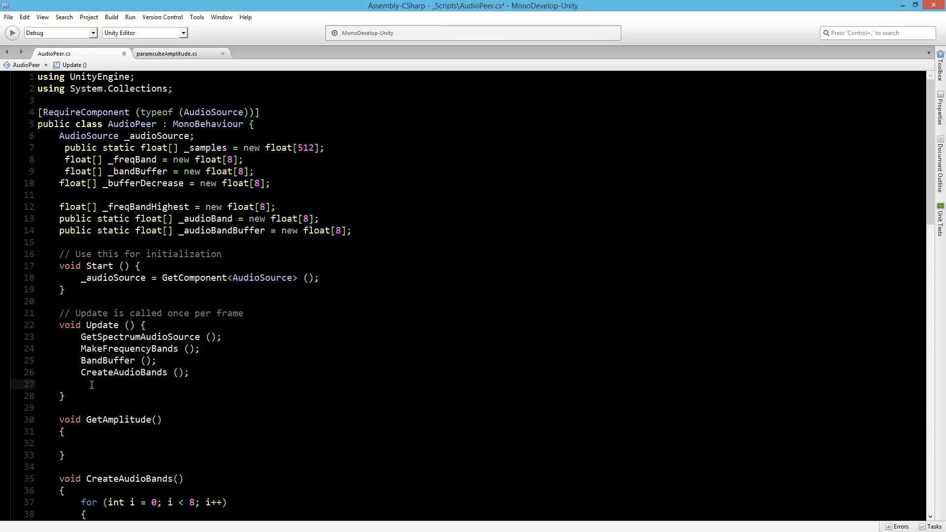
type("GetAmplitude")
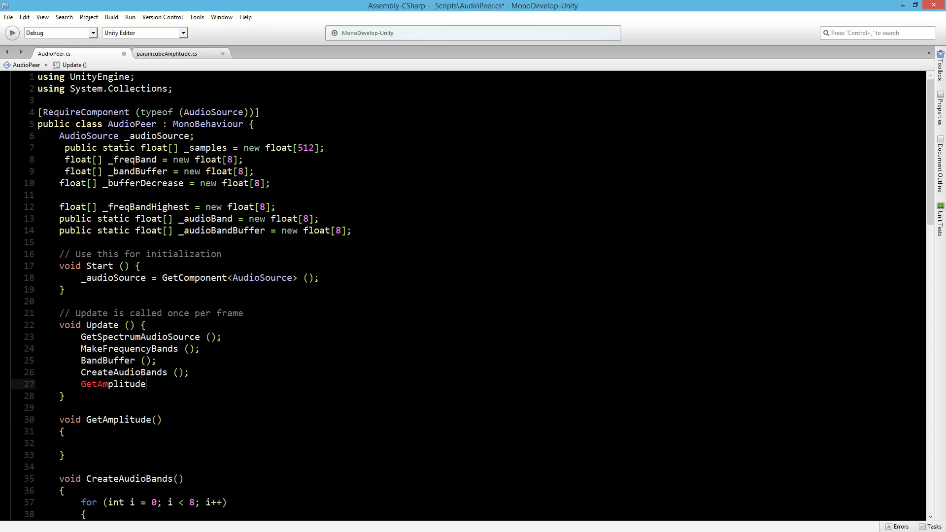
type("();")
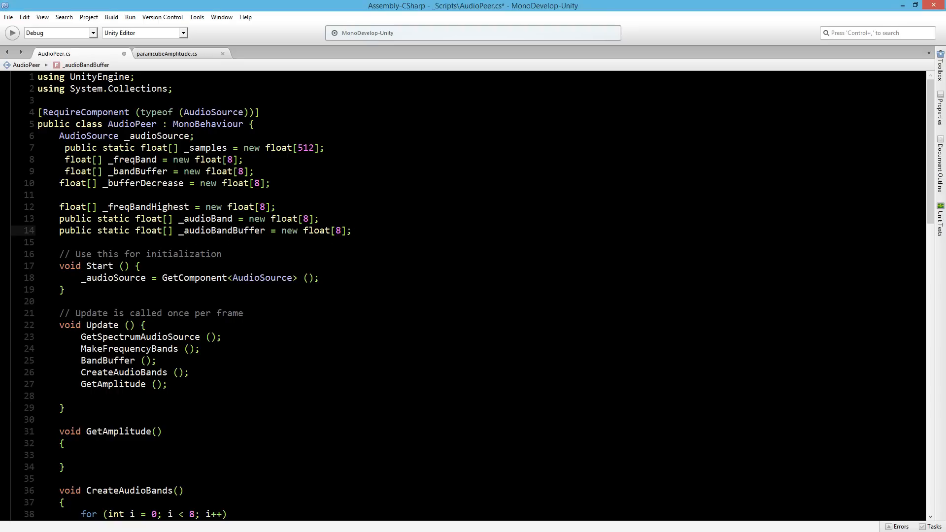
Step: Declare public static float _Amplitude, _AmplitudeBuffer; below the _audioBandBuffer line
type("public static")
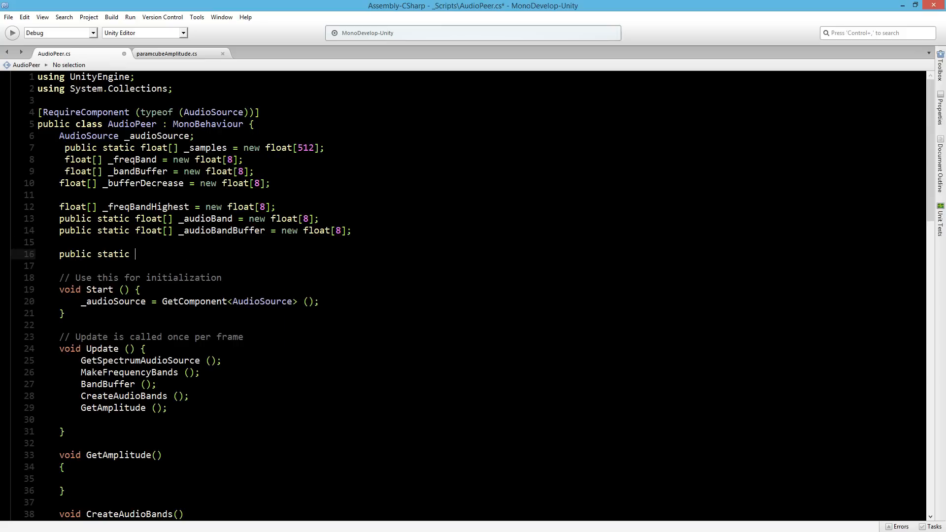
type("float _A")
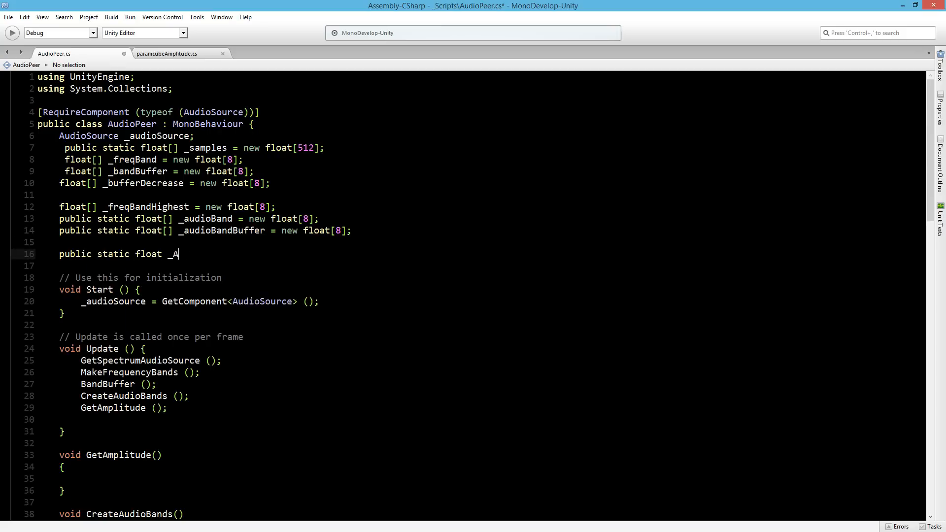
type("mplitude,")
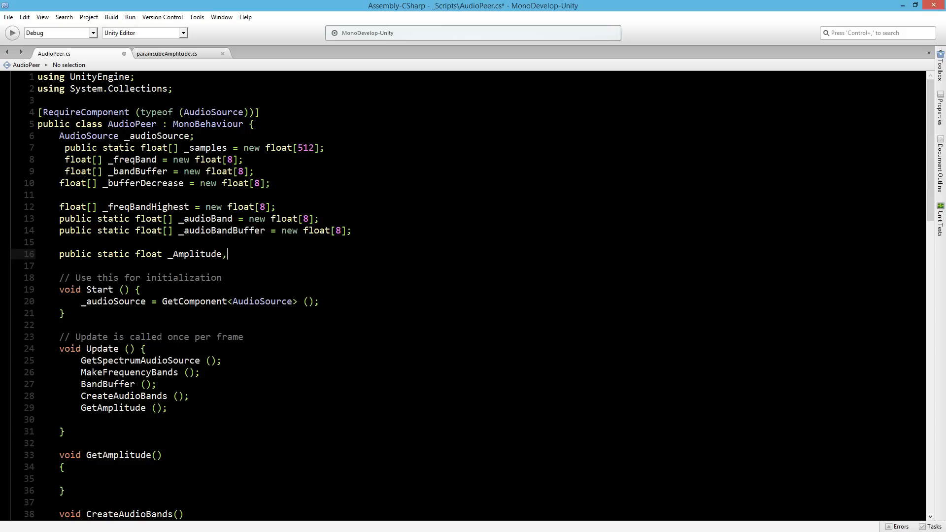
type("_")
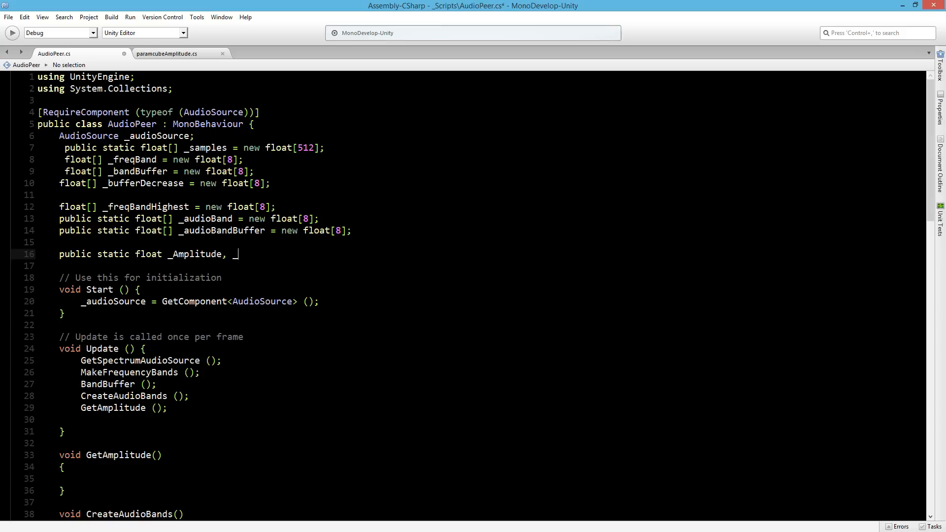
type("_Ampl")
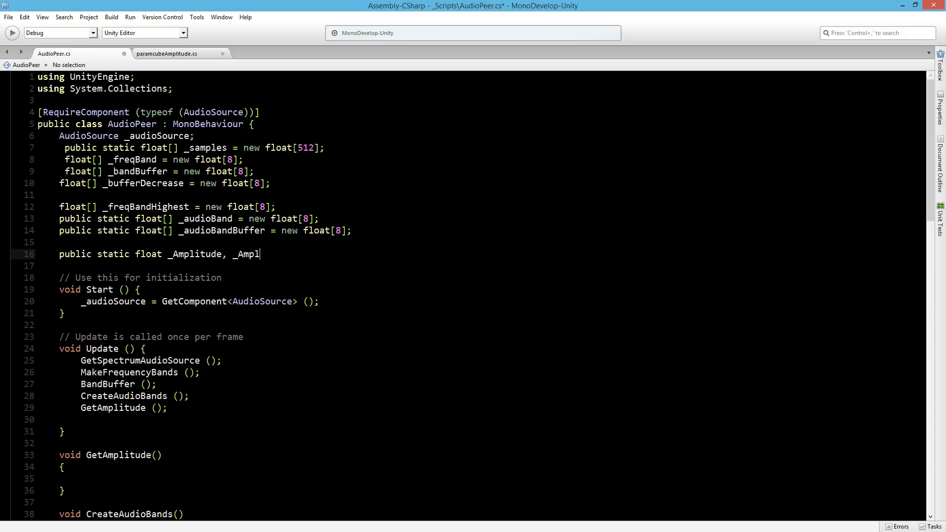
type("itudeBuffer")
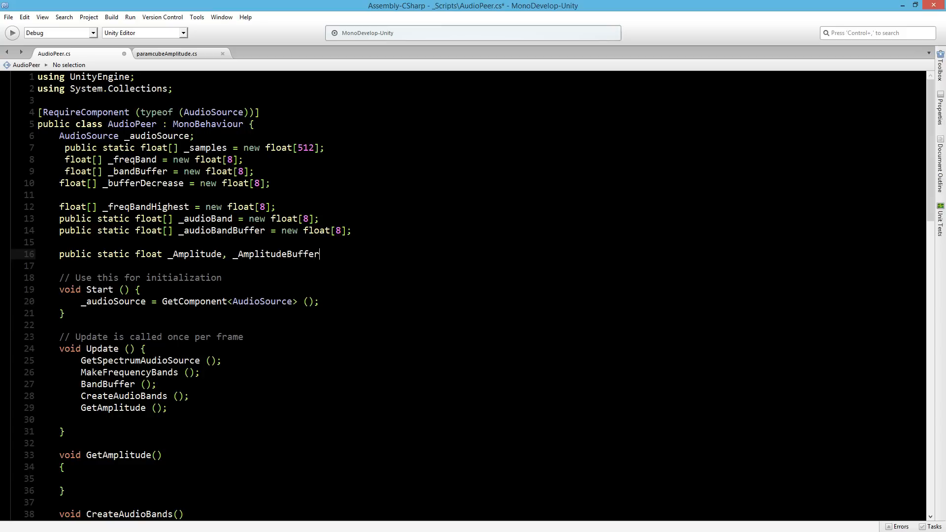
type(";")
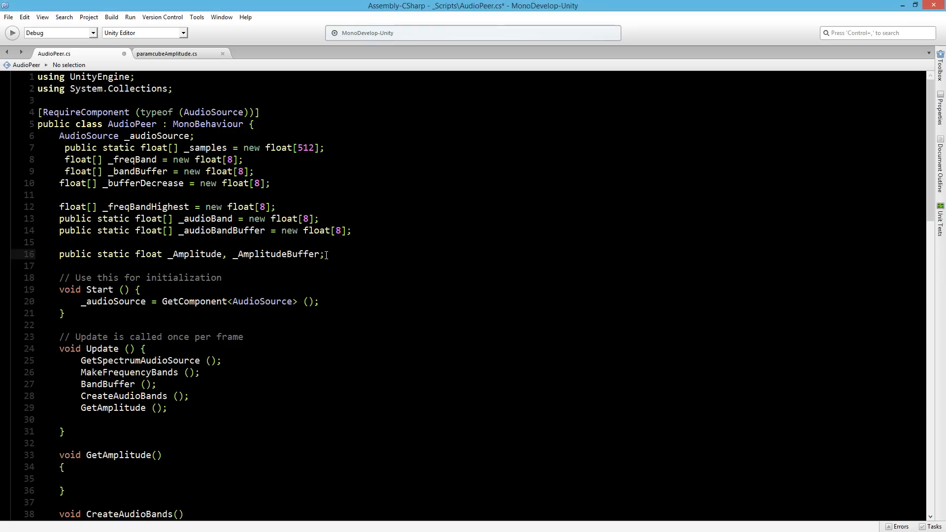
Step: Declare a private float _AmplitudeHighest on the next line
type("float")
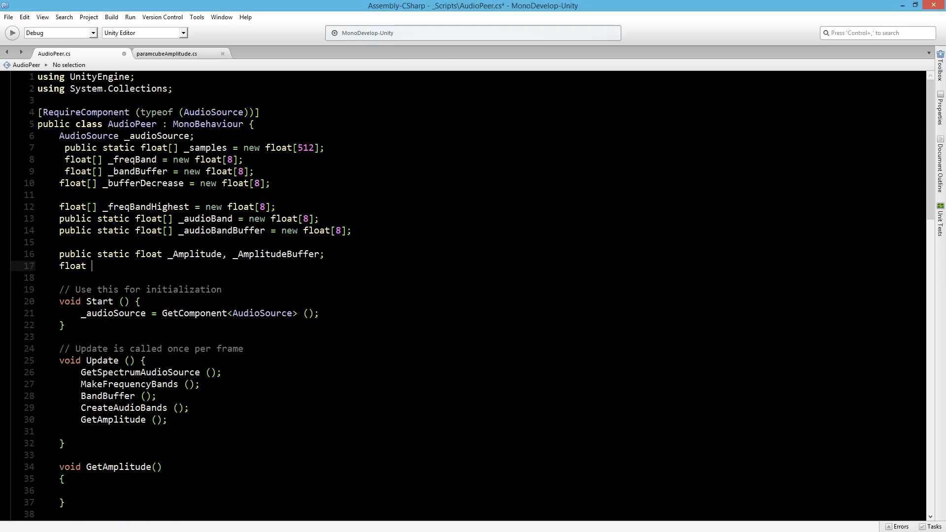
type("_A")
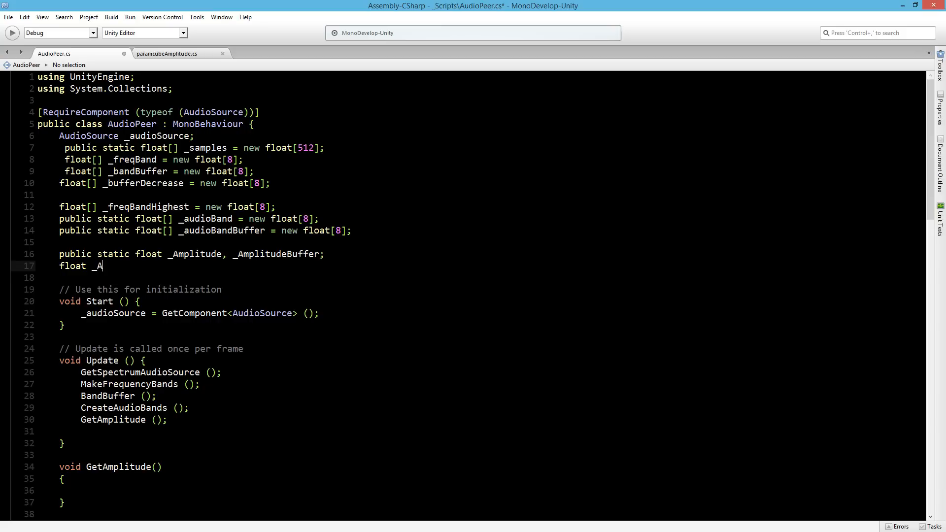
type("mplitude")
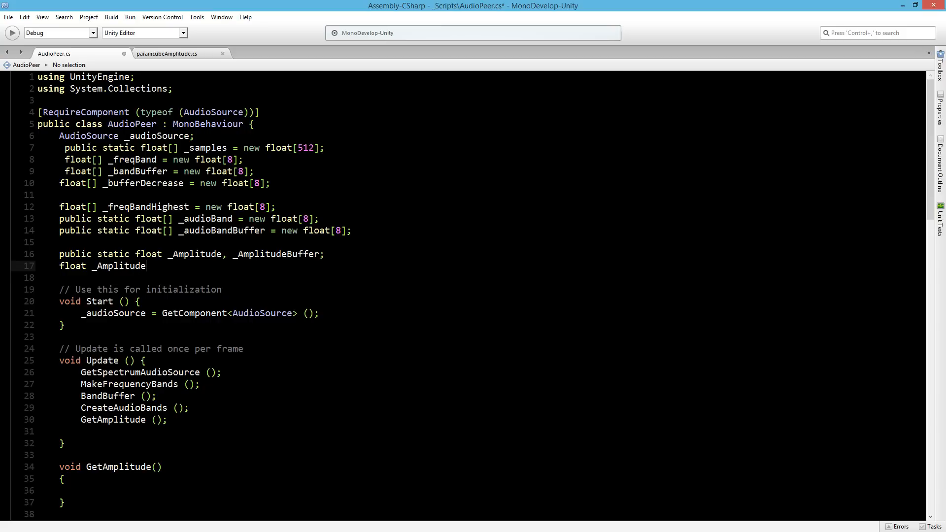
type("High")
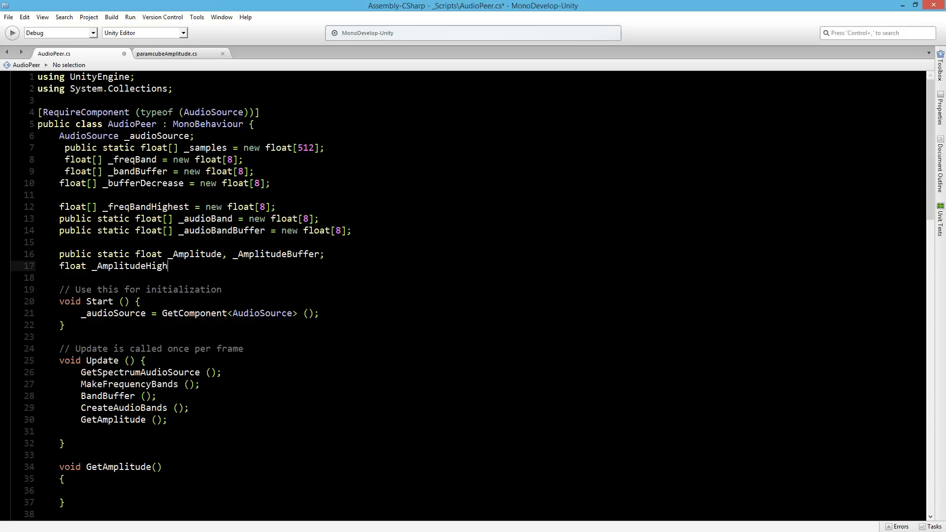
scroll("down", 3)
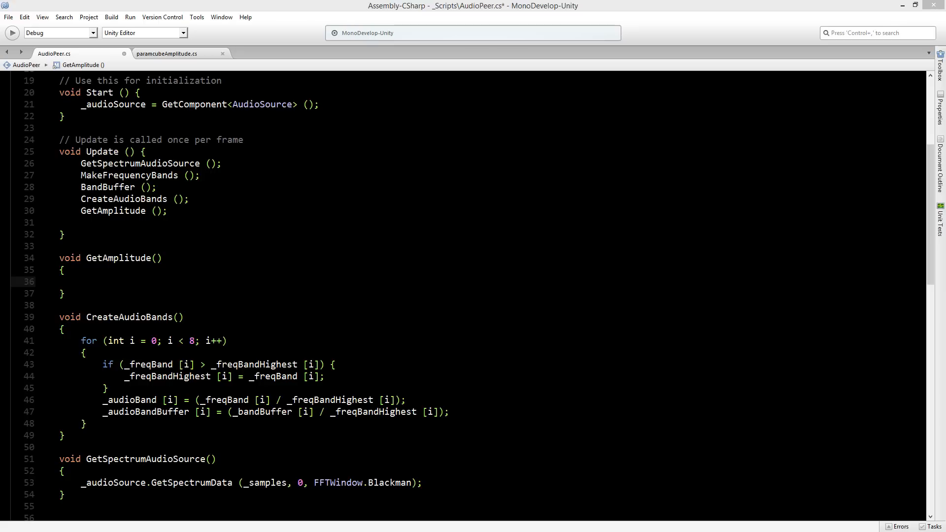
mouse_move(128, 302)
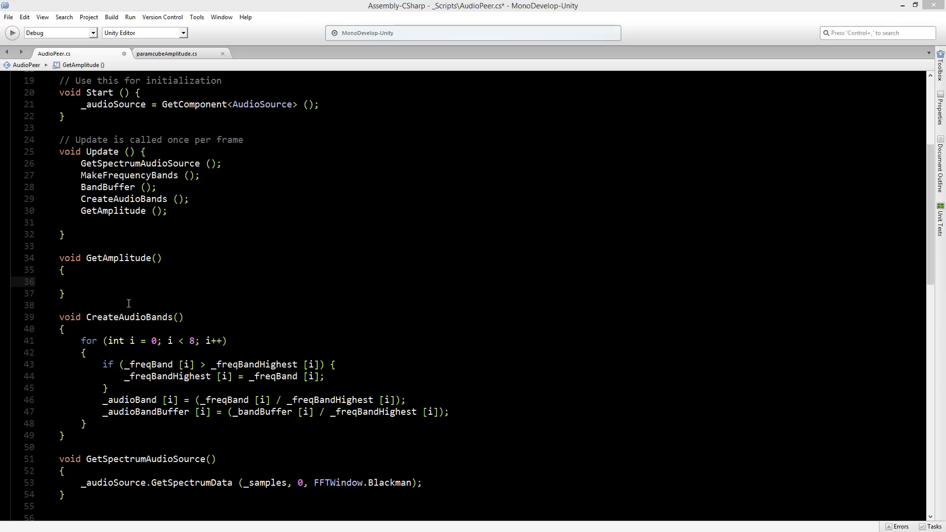
Step: Write _Amplitude = _audioBand[0] + _audioBand[1] + in GetAmplitude, then select that line for replacement
left_click(92, 282)
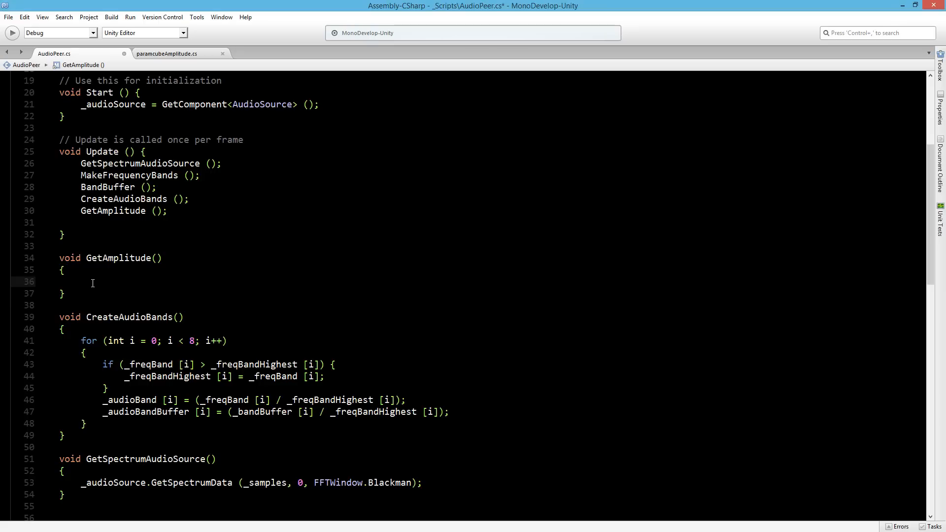
type("_amp")
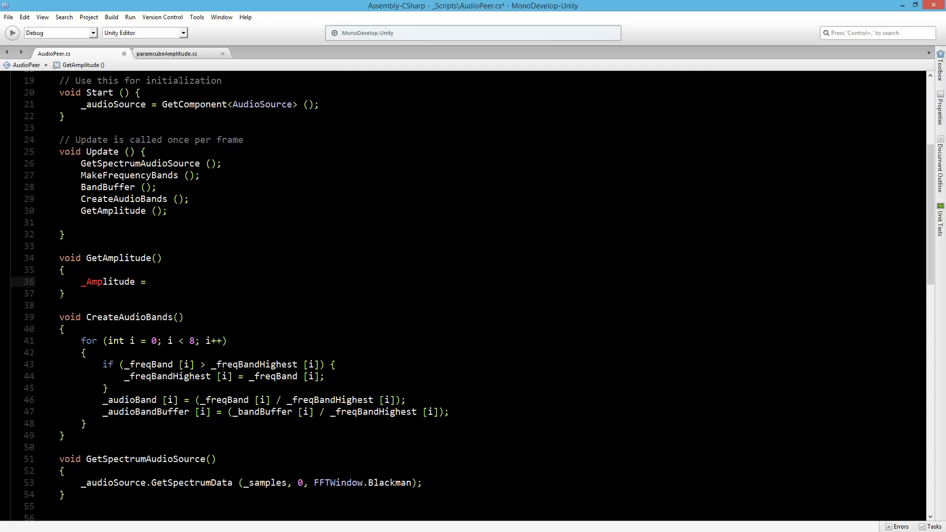
type("_audioBand[")
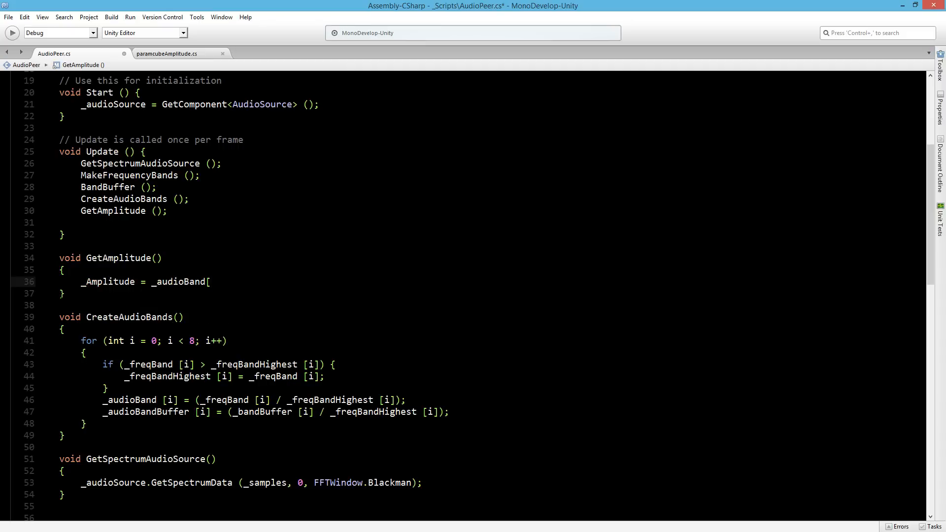
type("0]")
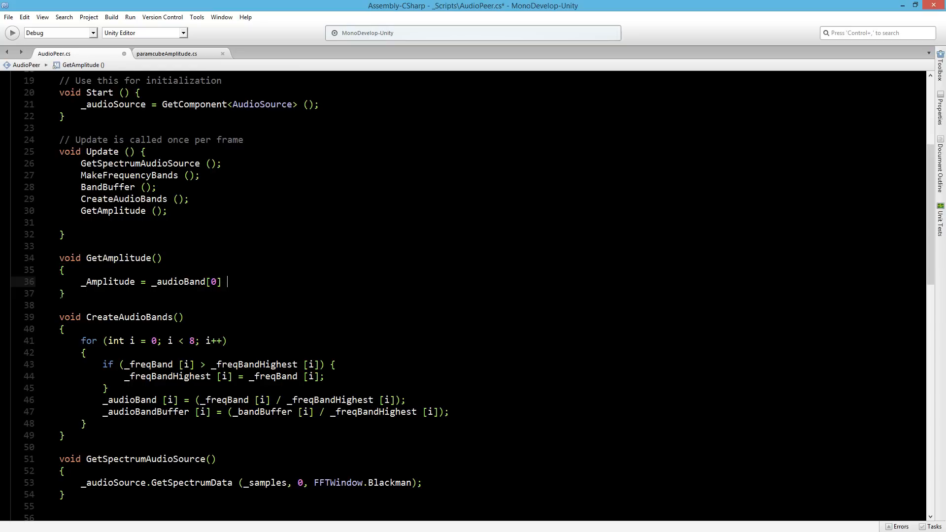
type("+ _audioBand[1]")
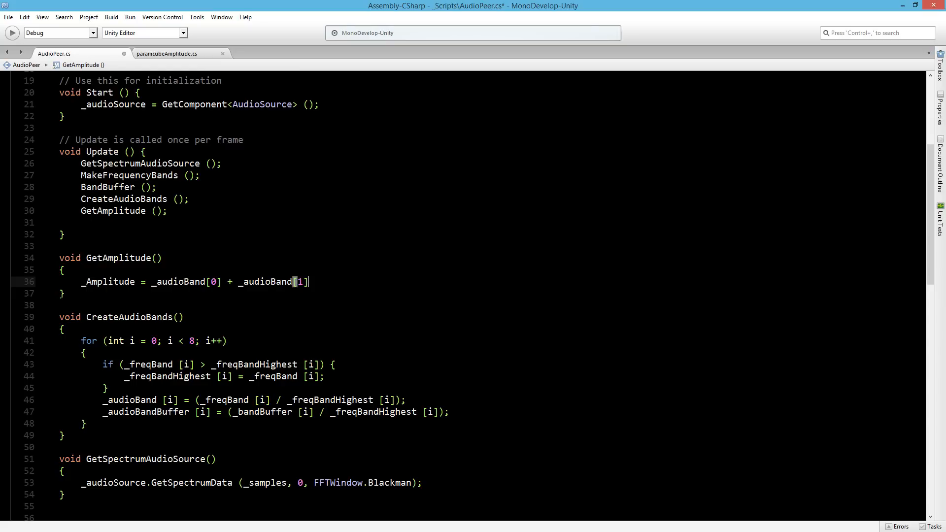
type("+")
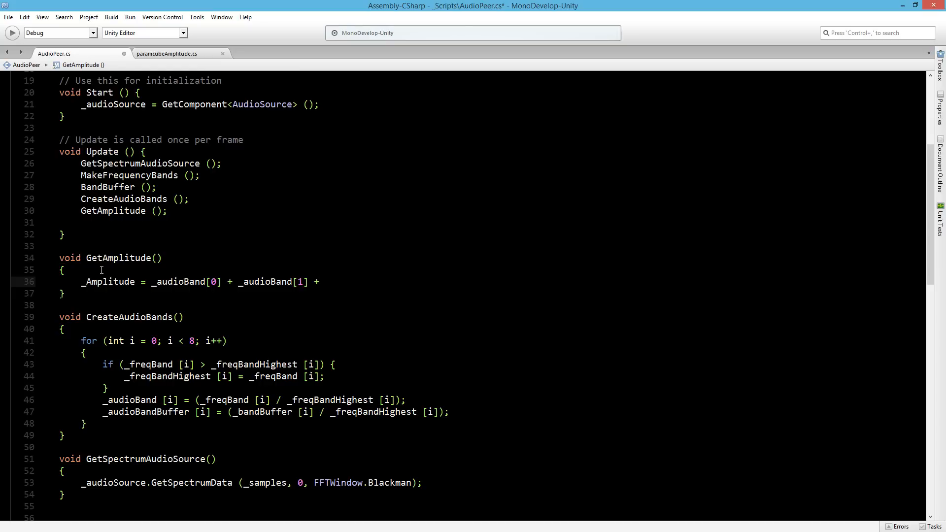
left_click_drag(80, 282, 319, 282)
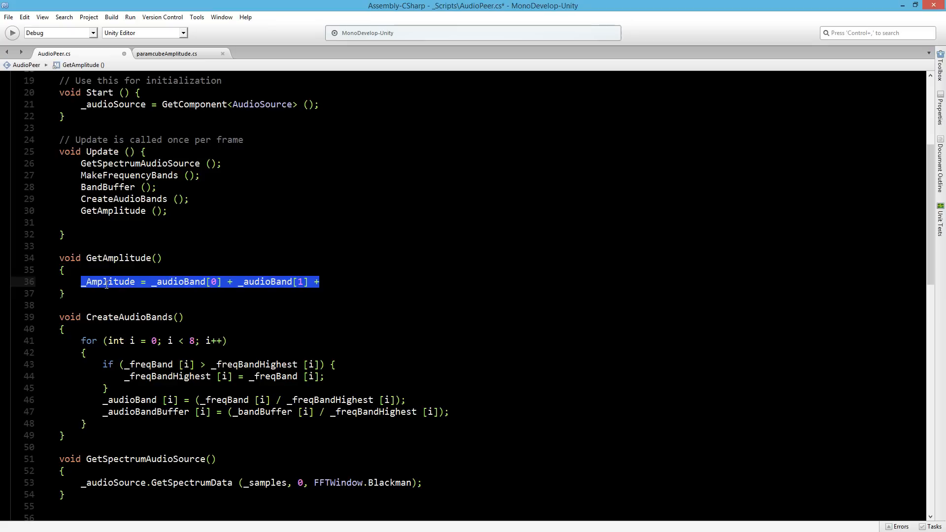
Step: Declare local floats _CurrentAmplitude and _CurrentAmplitudeBuffer, both set to 0
type("float")
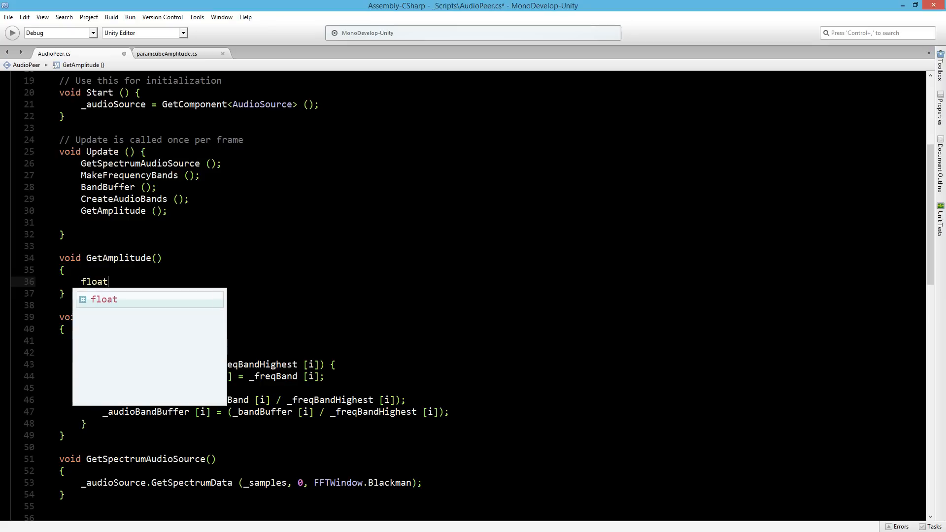
type("_")
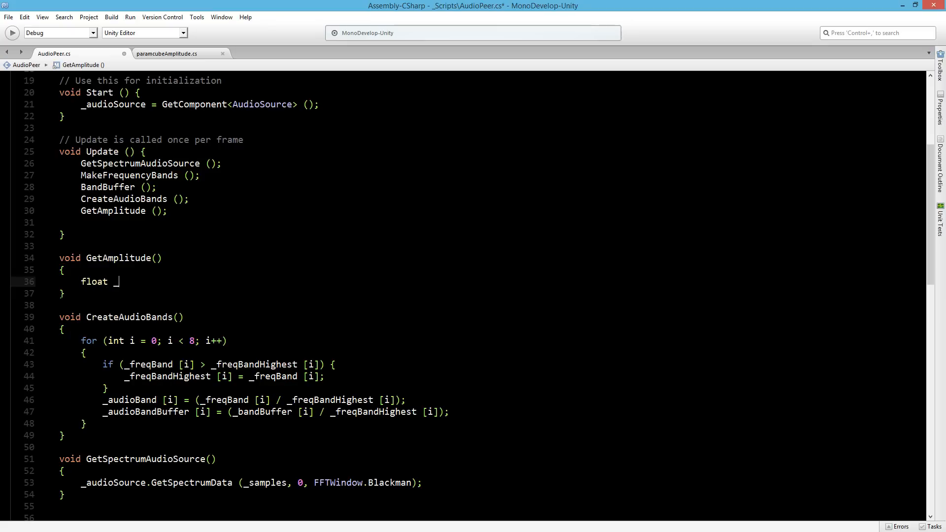
type("Current")
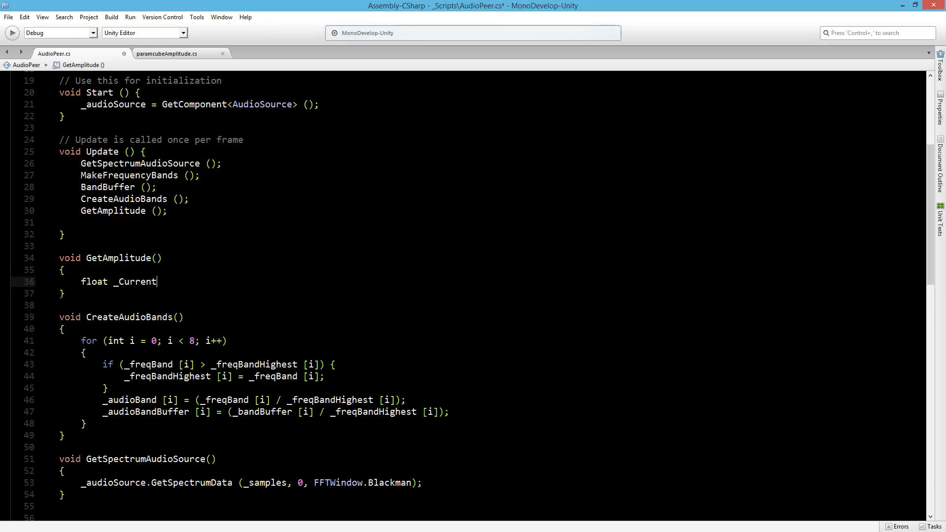
type("Amplitude = 0;")
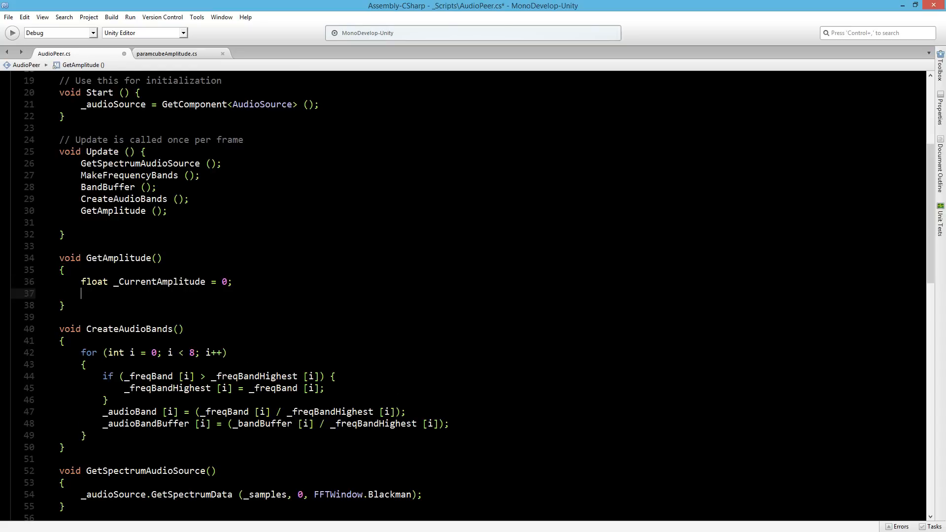
type("float _")
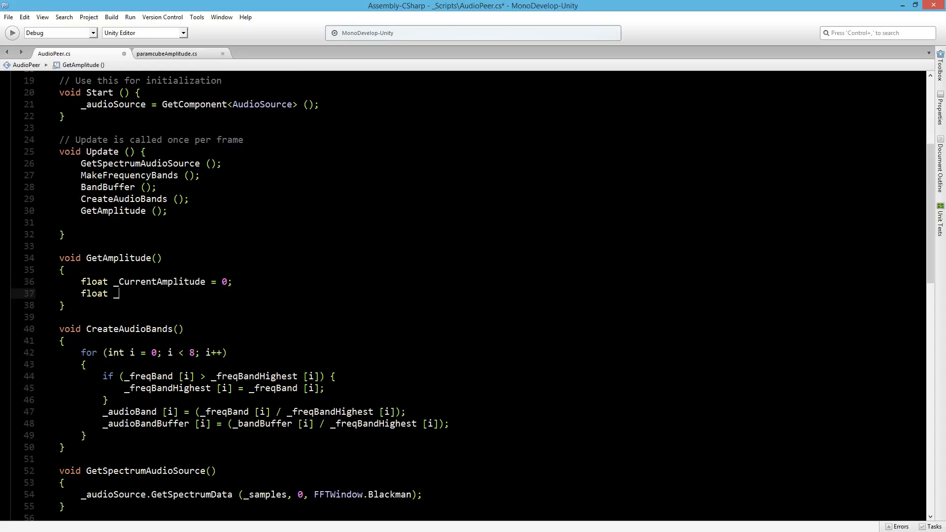
type("_Curre")
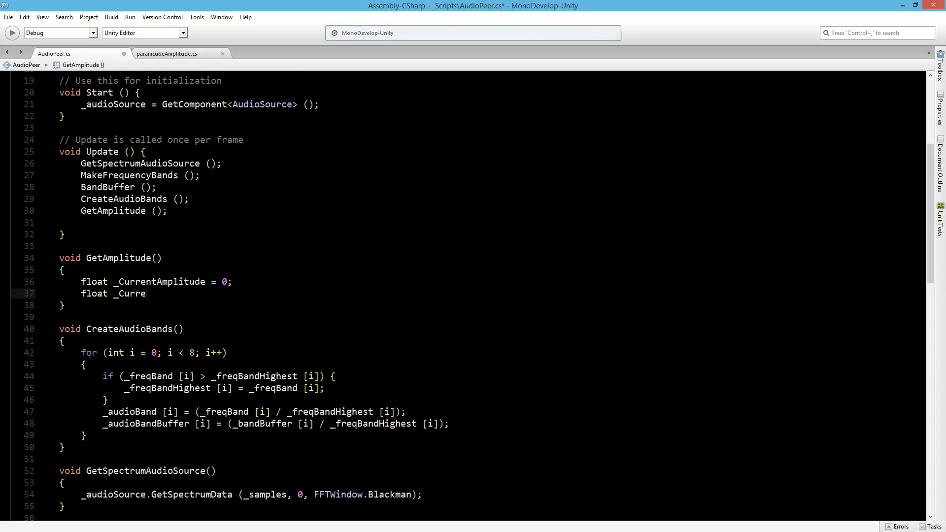
type("ntAmplitudeBuffer = 0;")
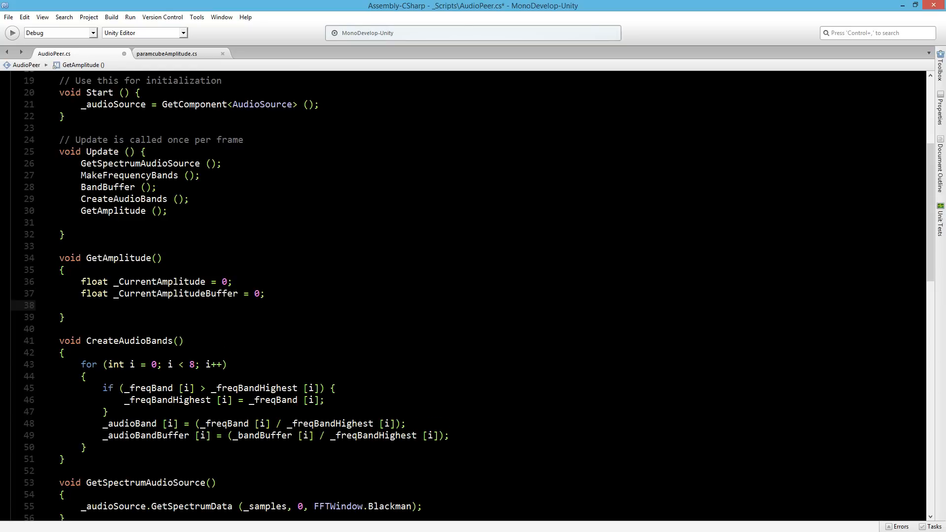
Step: Add a for loop i < 8 accumulating _audioBand[i] into _CurrentAmplitude and _audioBandBuffer[i] into _CurrentAmplitudeBuffer
type("for (")
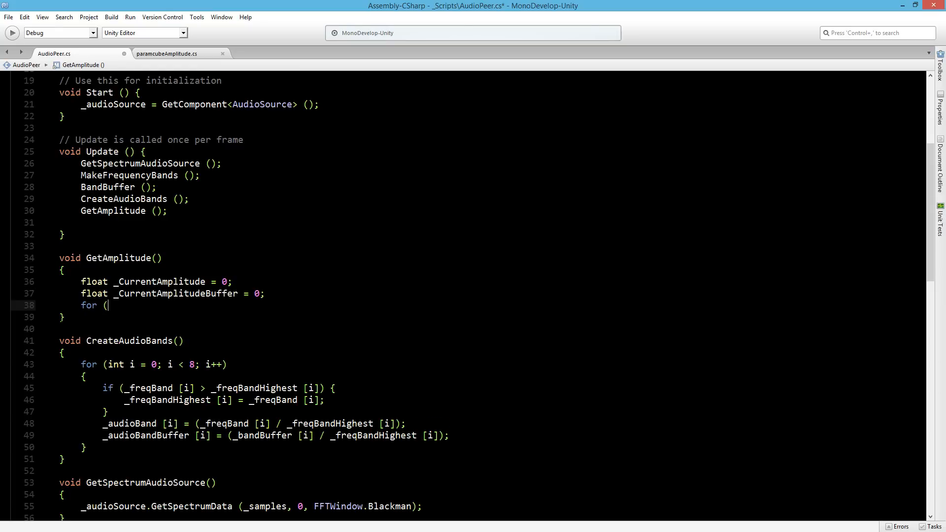
type("int i = 0; i < 8; i++) {")
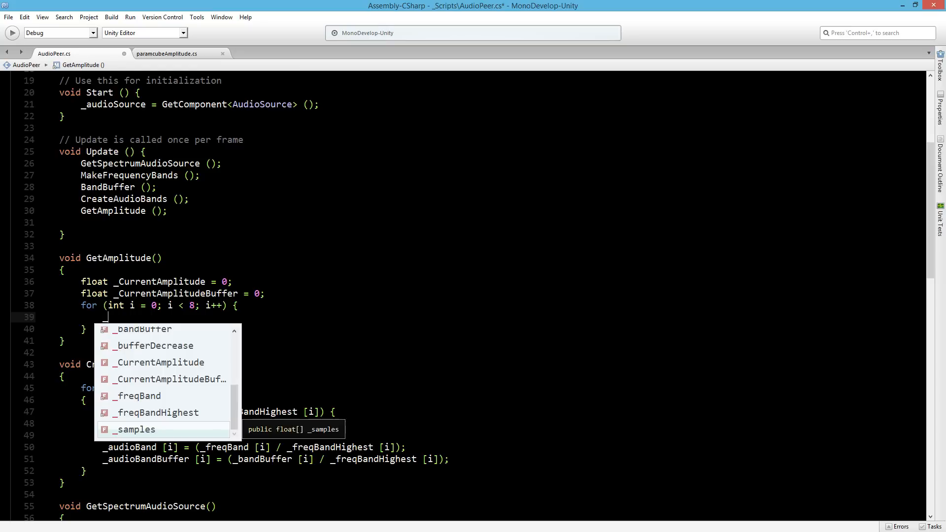
type("_currentAmplitude")
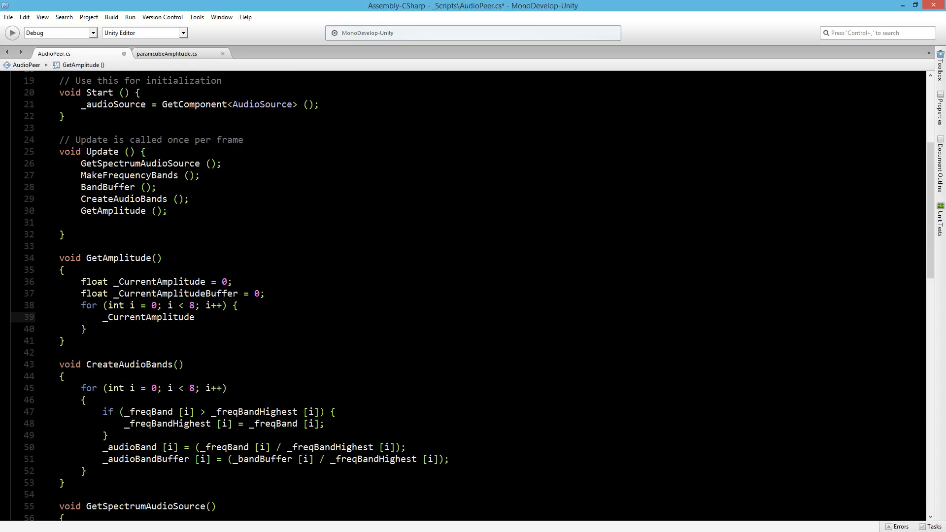
type("+=")
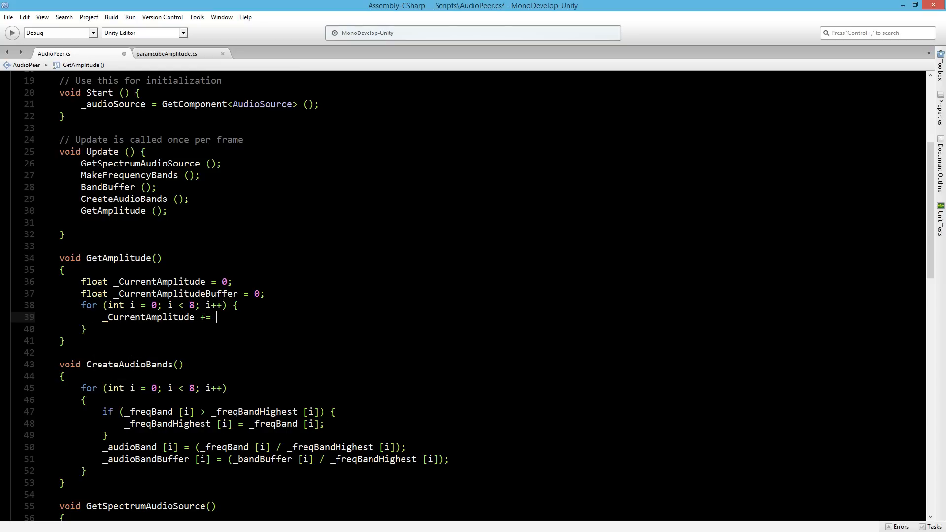
type("_audioBand[")
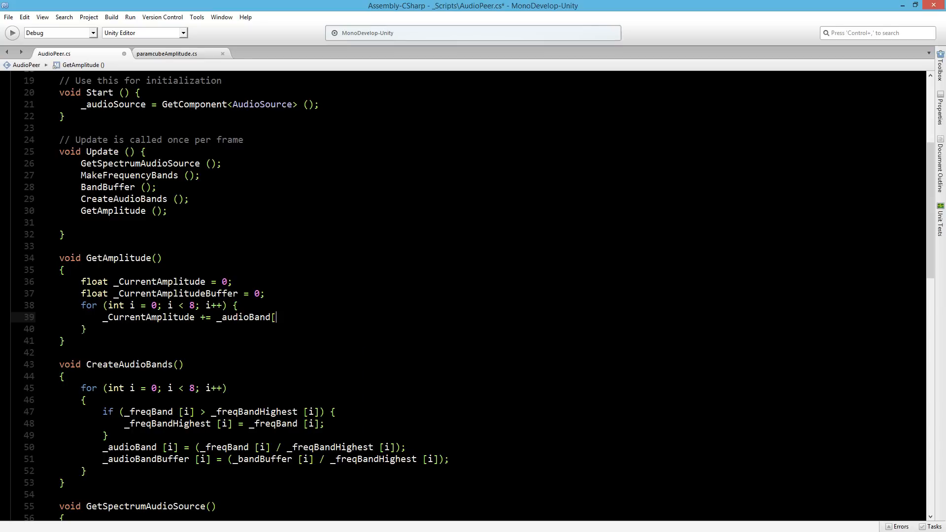
type("i];")
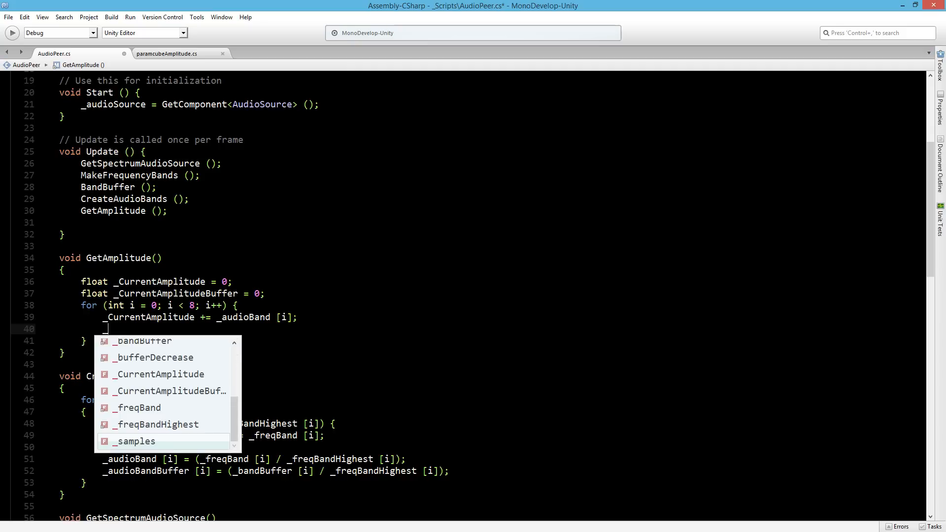
type("_CurrentAmplitudeBuffer")
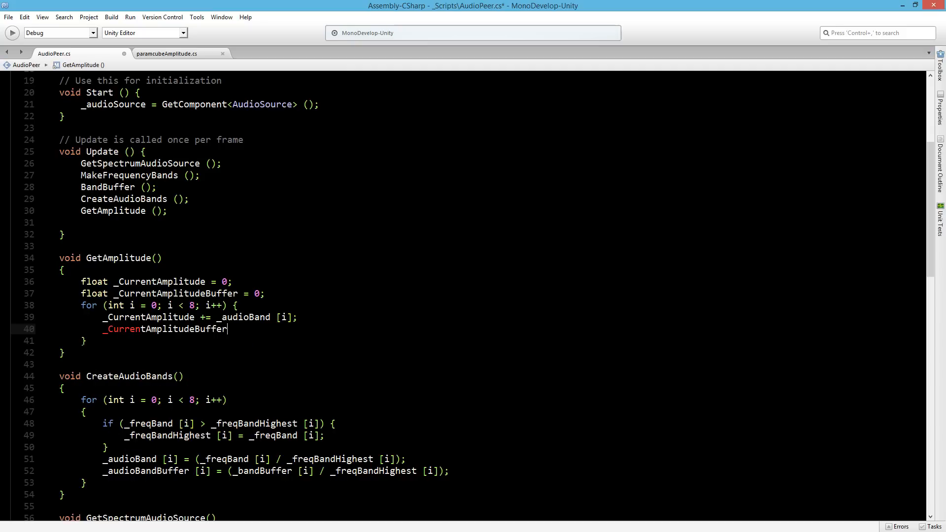
type("+= _audioBandBuffer [i];")
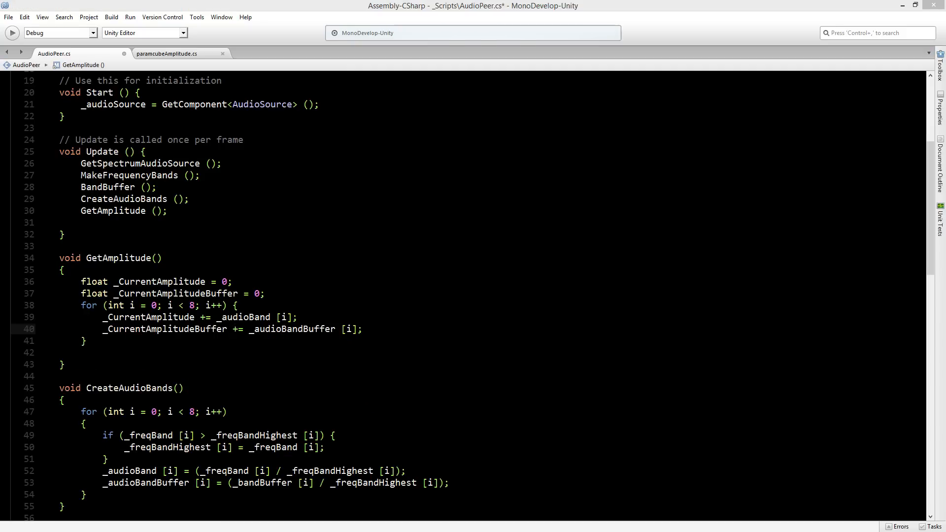
double_click(149, 316)
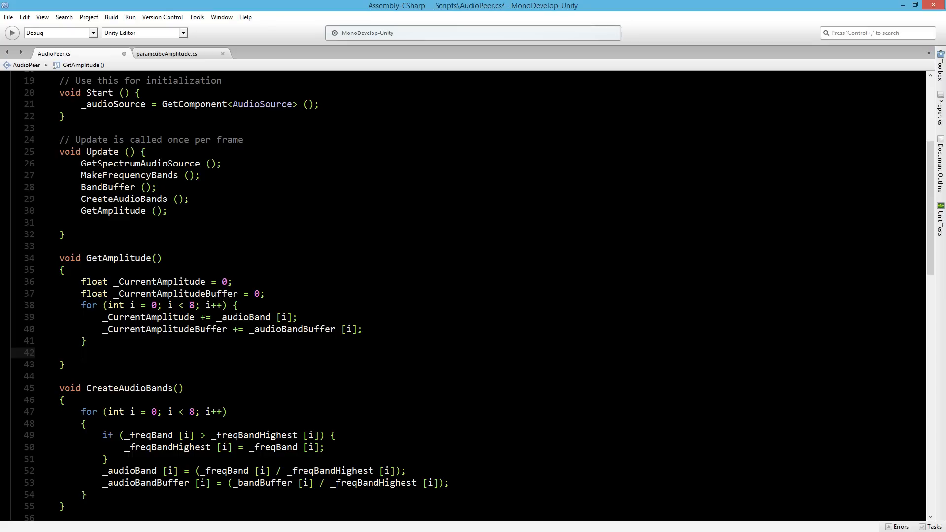
Step: Add an if block setting _AmplitudeHighest = _CurrentAmplitude when _CurrentAmplitude is greater
type("if (")
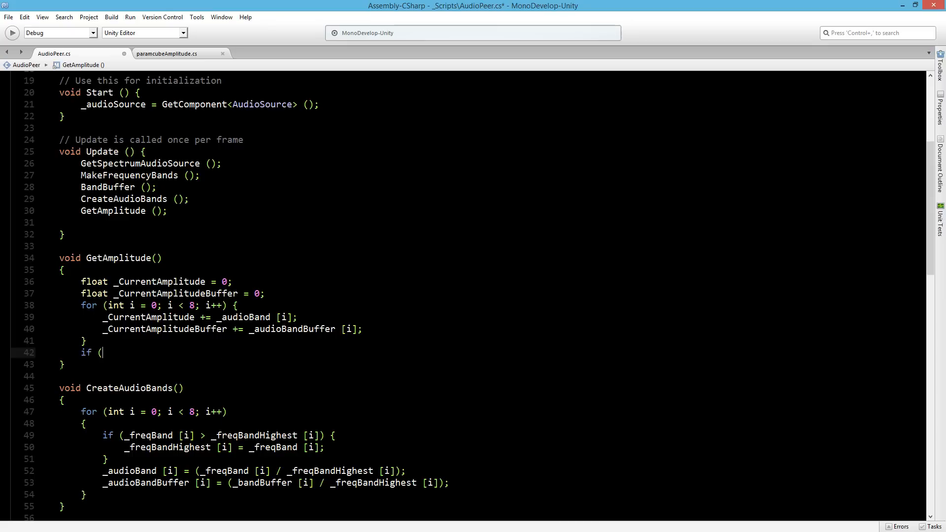
type("currentAmplitude")
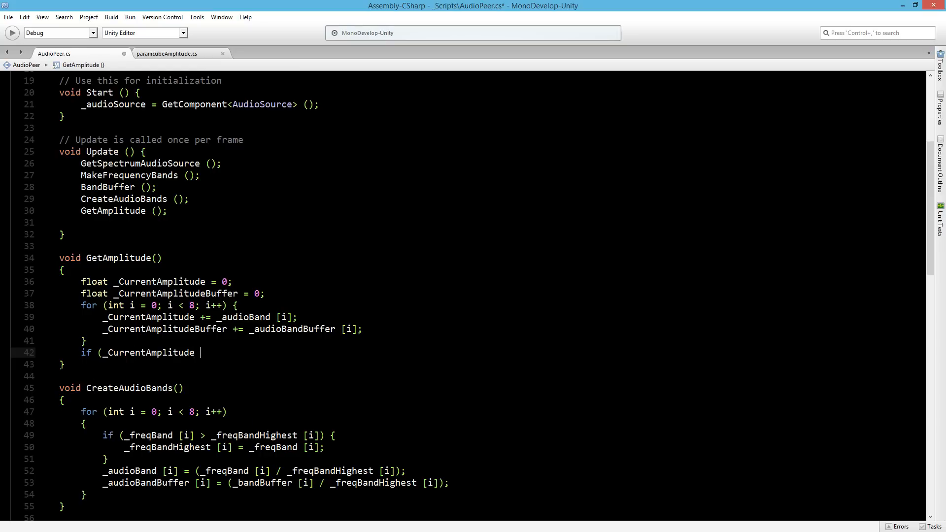
type("> _amplitudeHighest) {")
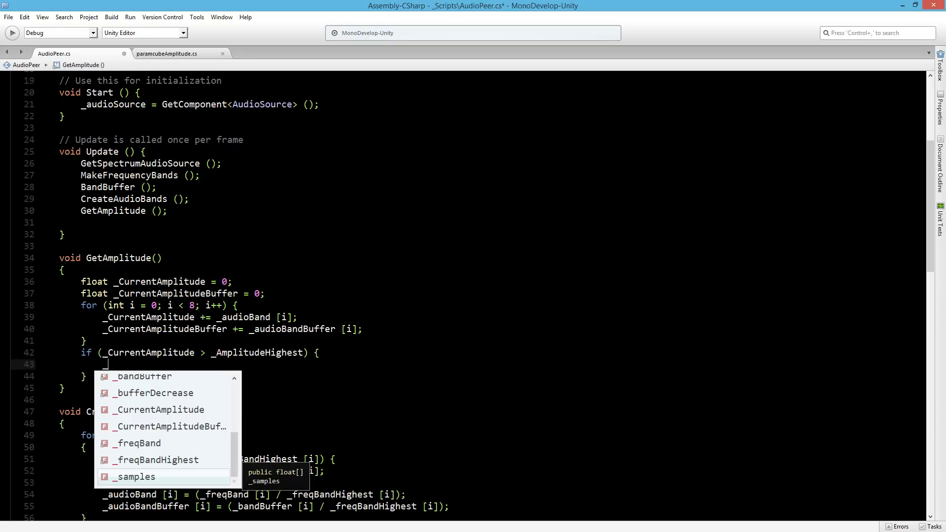
type("_amplitudeHighest")
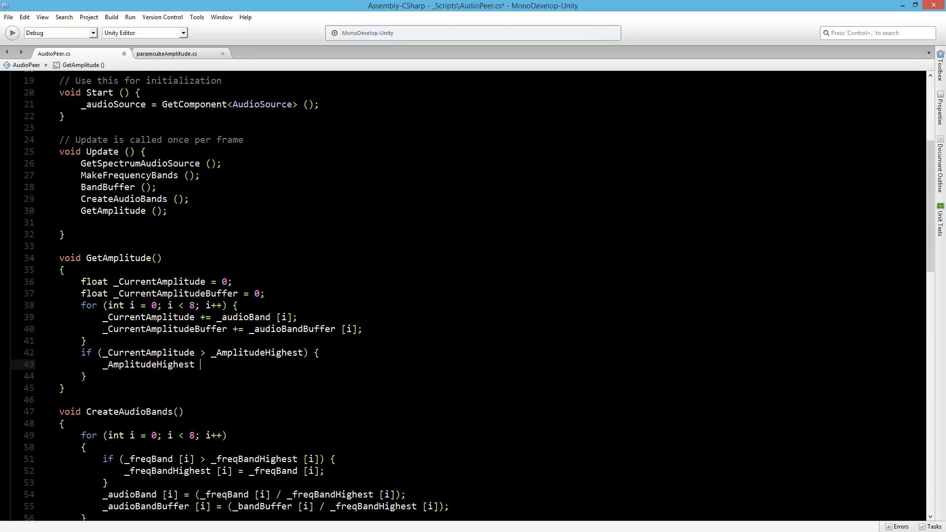
type("= _c")
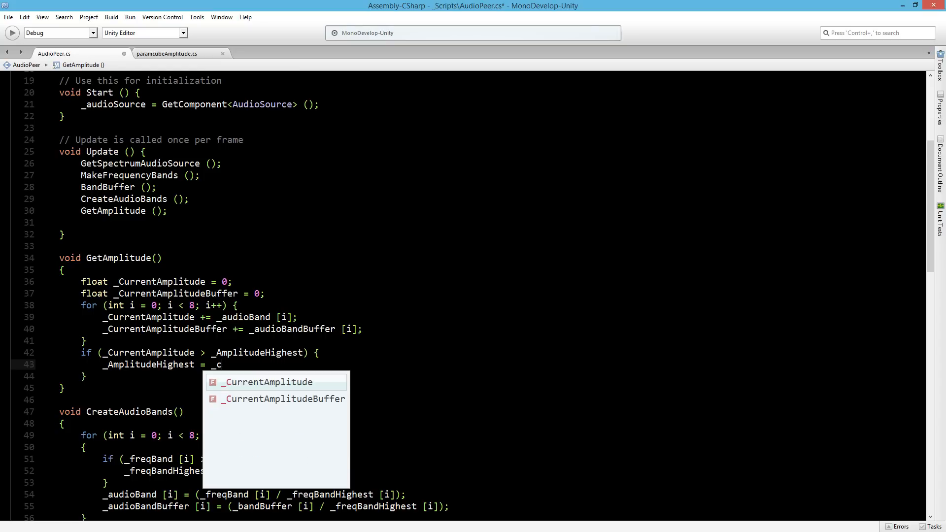
type("urrentAmplitude;")
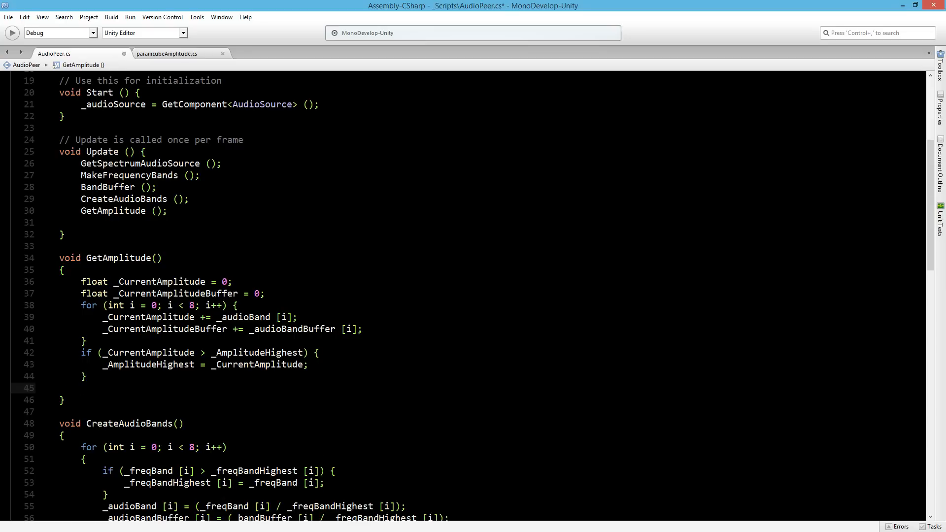
Step: Assign _Amplitude = _CurrentAmplitude / _AmplitudeHighest and _AmplitudeBuffer = _CurrentAmplitudeBuffer / _AmplitudeHighest, then return to Unity
type("_amp")
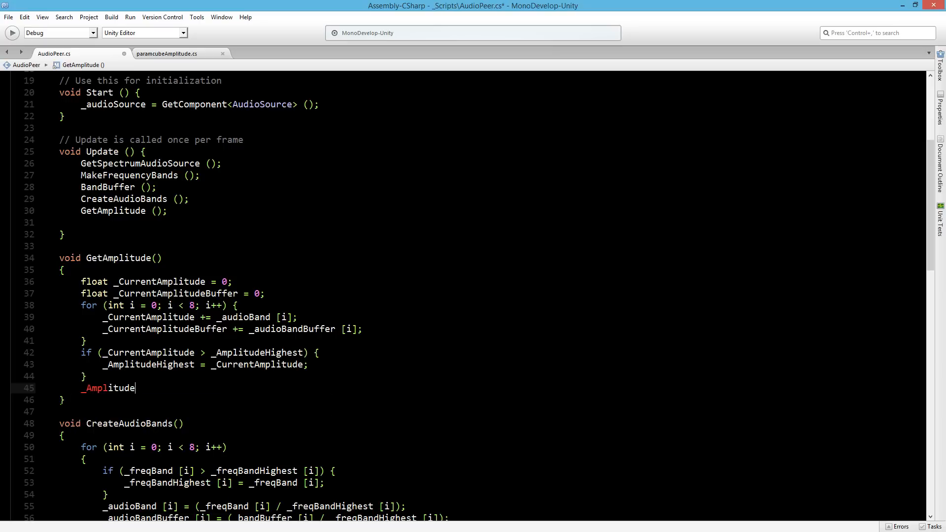
type("= _CurrentAmplitude")
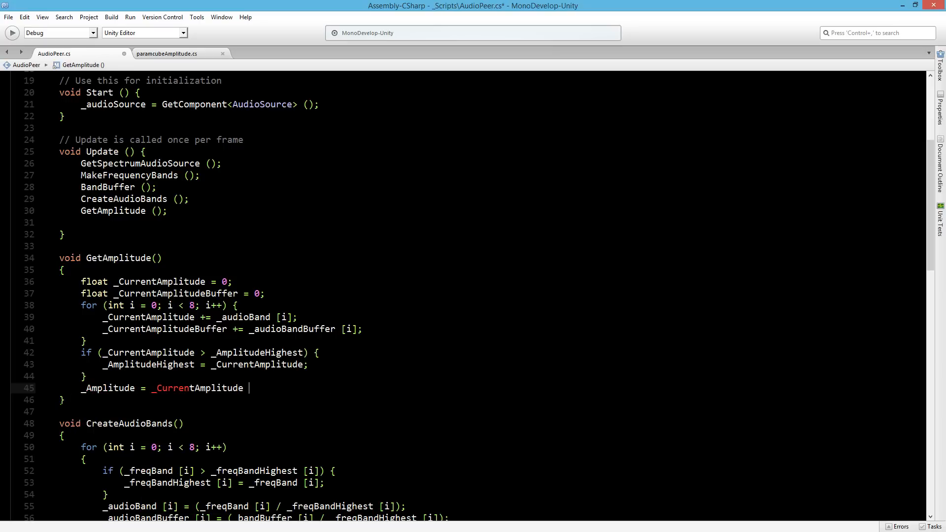
type("/ _a")
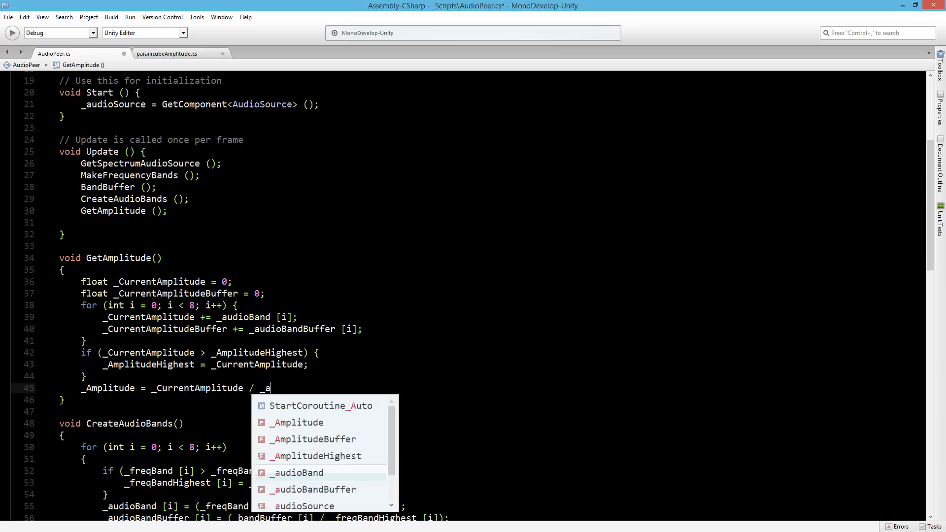
type("mplitudeHighest")
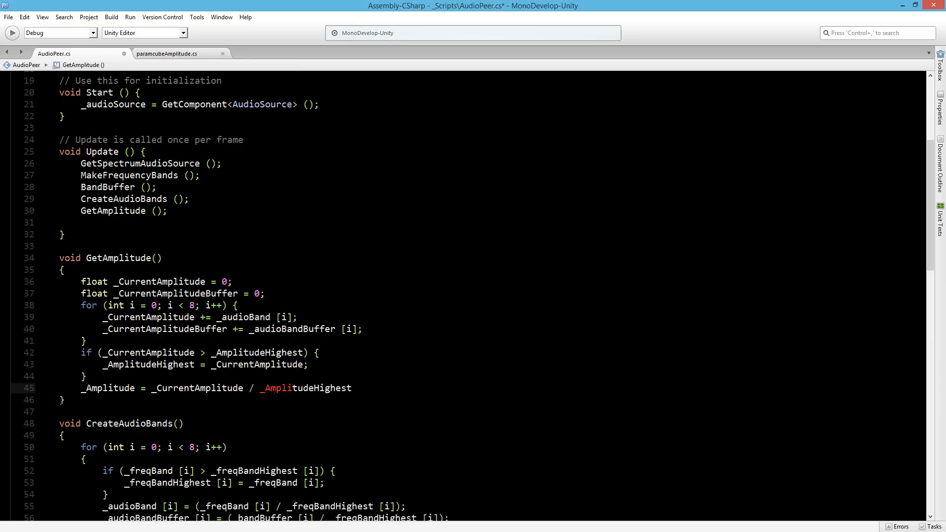
type("_")
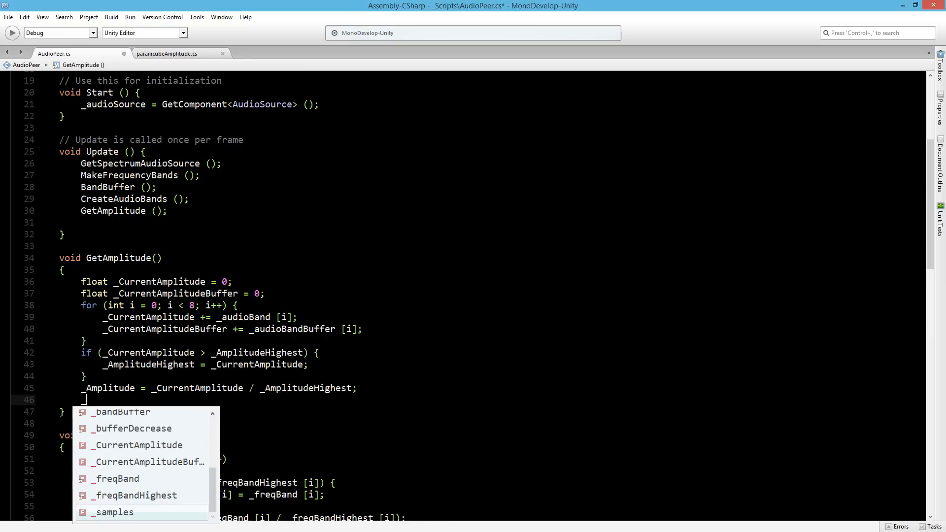
type("_AmplitudeBuffer")
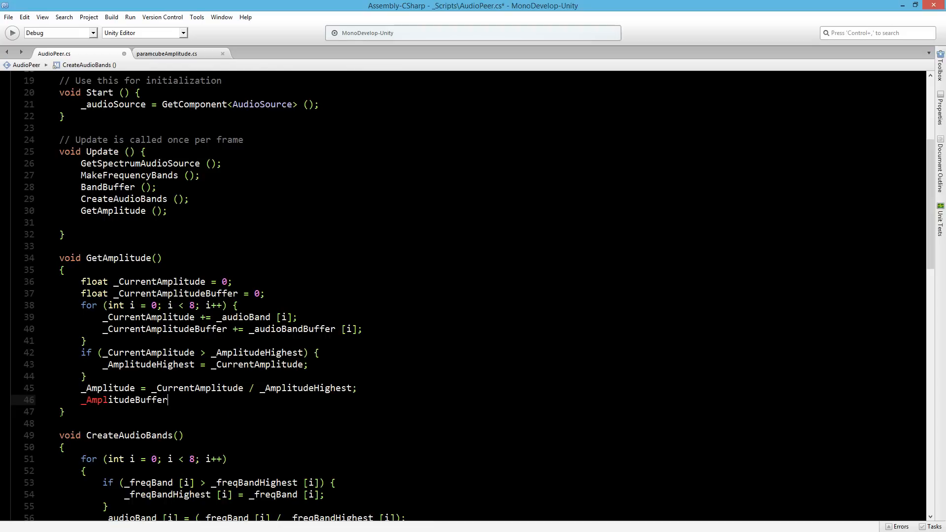
type("= Cu")
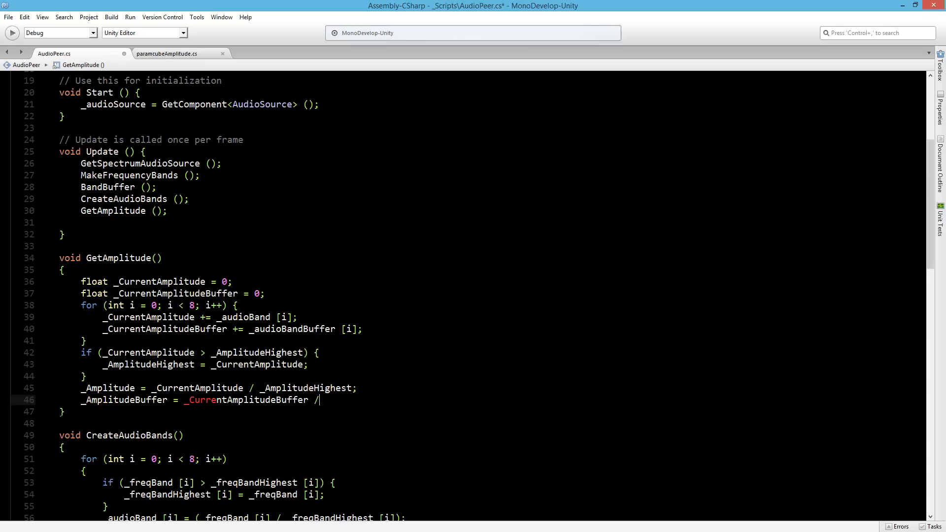
type("_a")
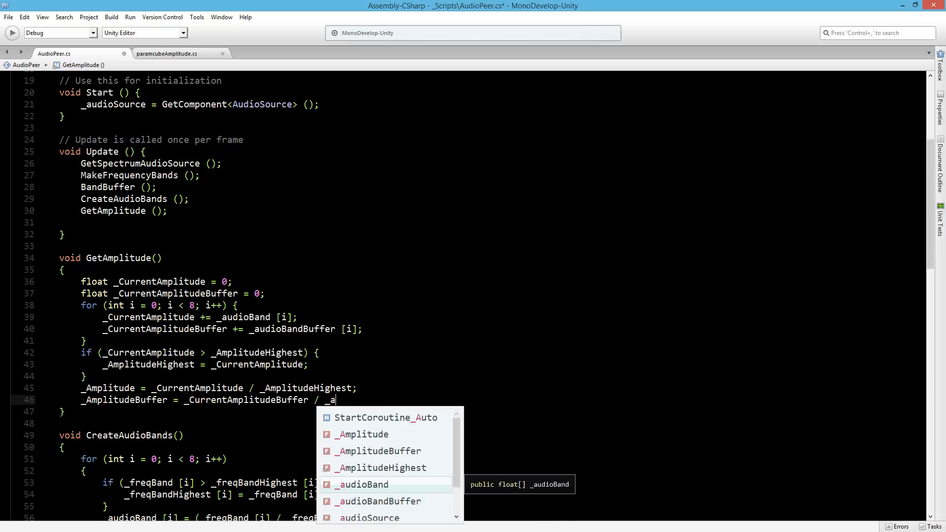
type("mplitudehi")
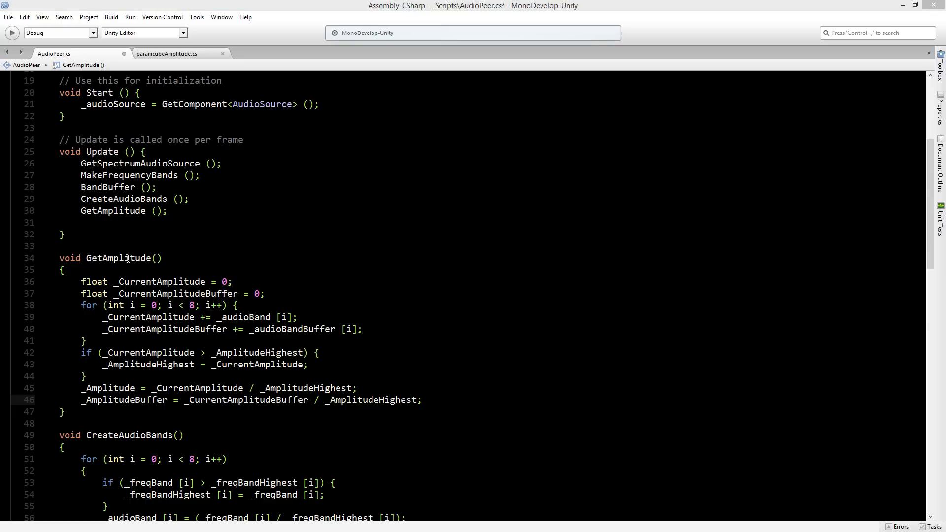
left_click(9, 17)
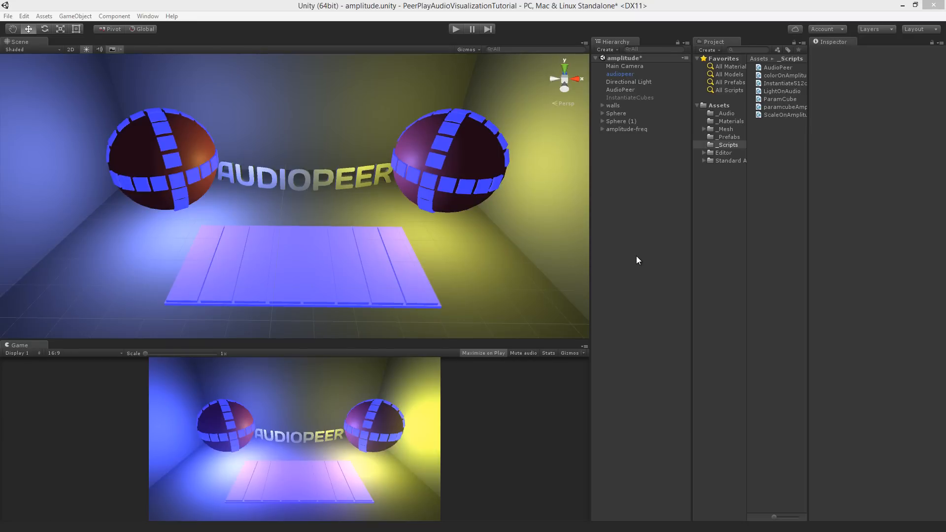
mouse_move(640, 240)
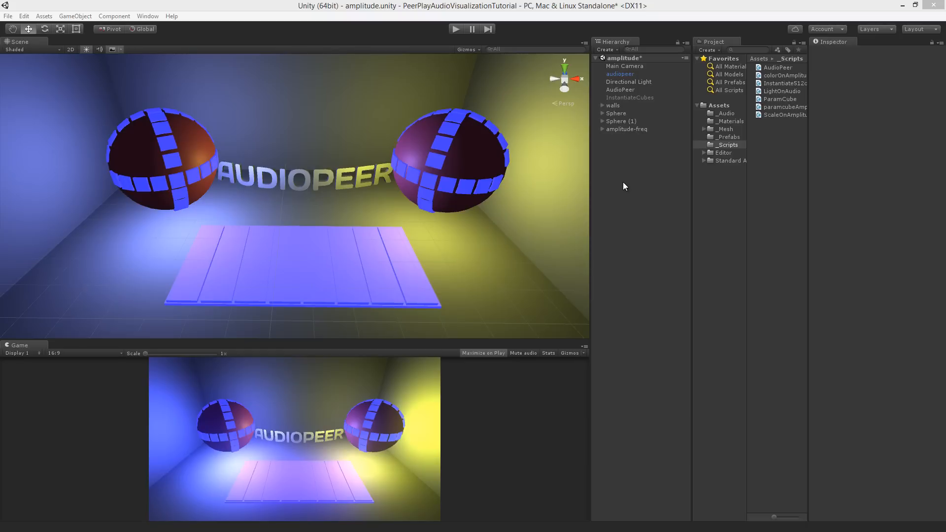
Step: Select Sphere (1) to show its Scale On Amplitude component in the Inspector
left_click(619, 121)
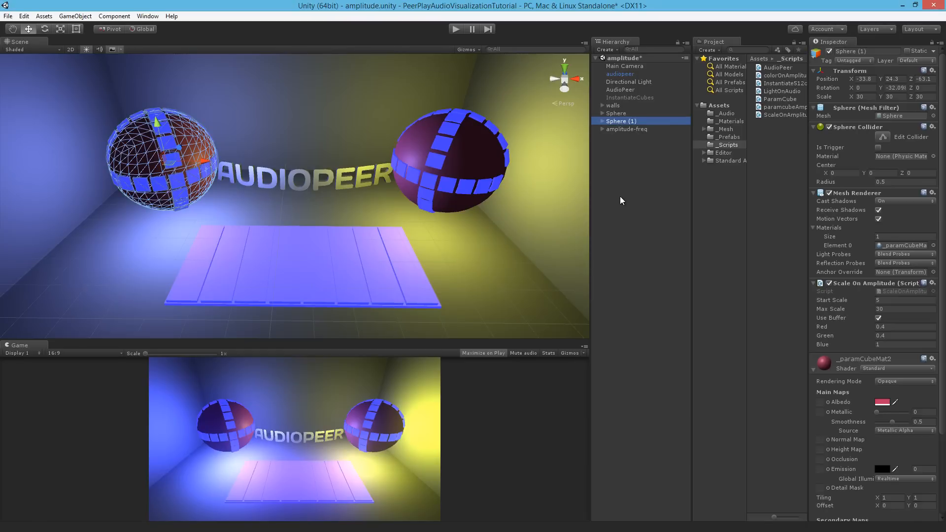
mouse_move(878, 299)
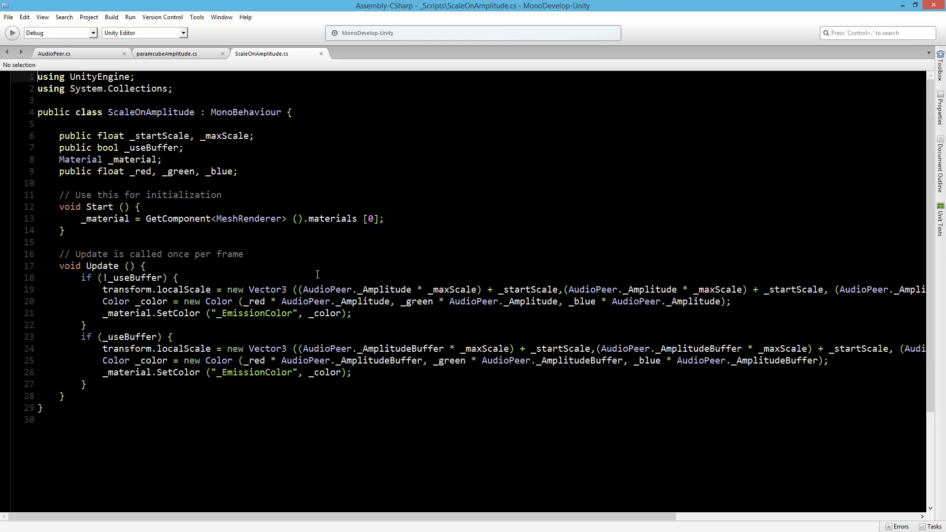
double_click(327, 289)
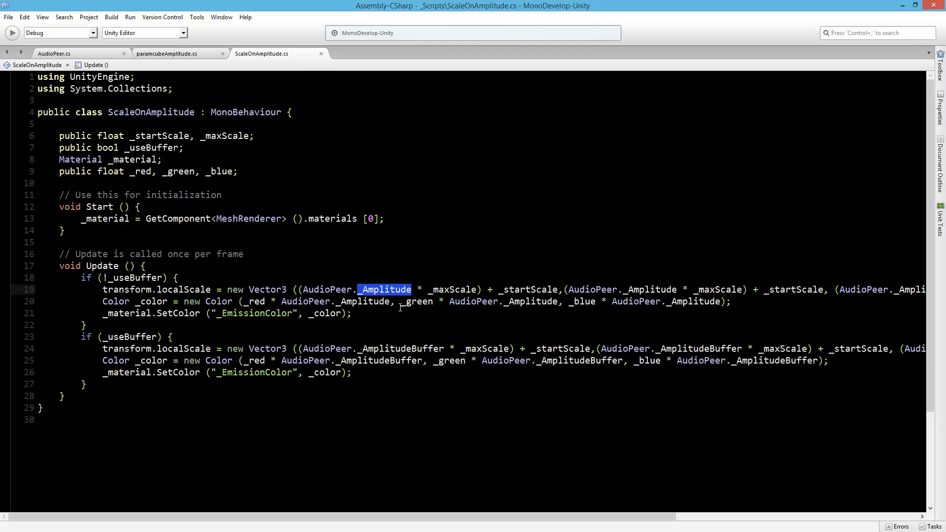
double_click(405, 348)
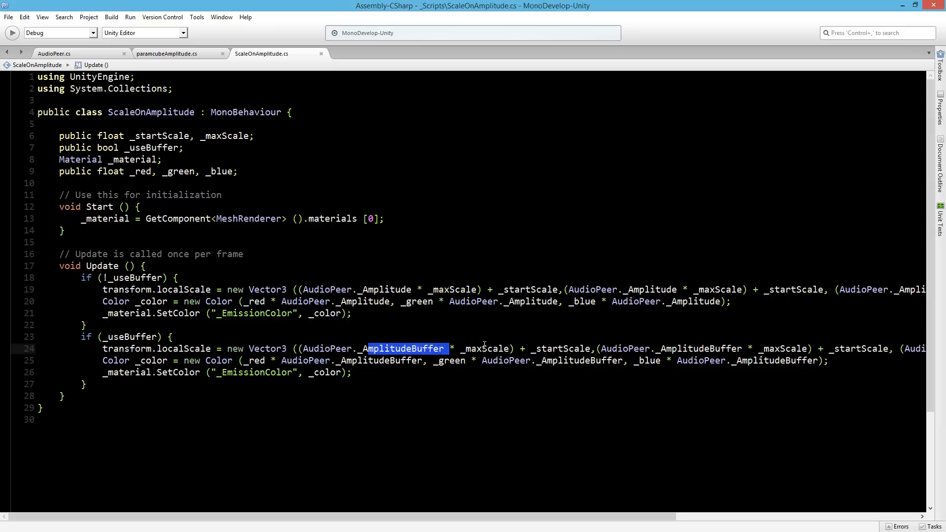
double_click(485, 348)
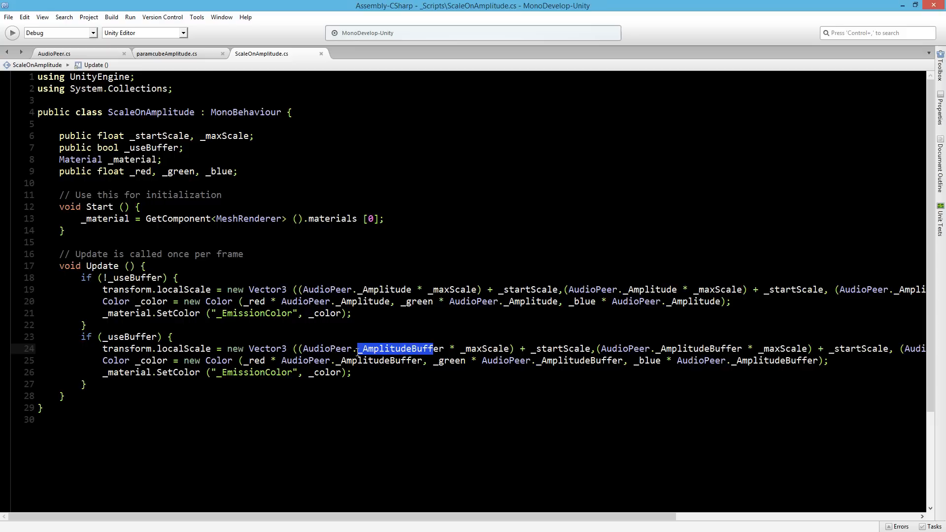
mouse_move(587, 257)
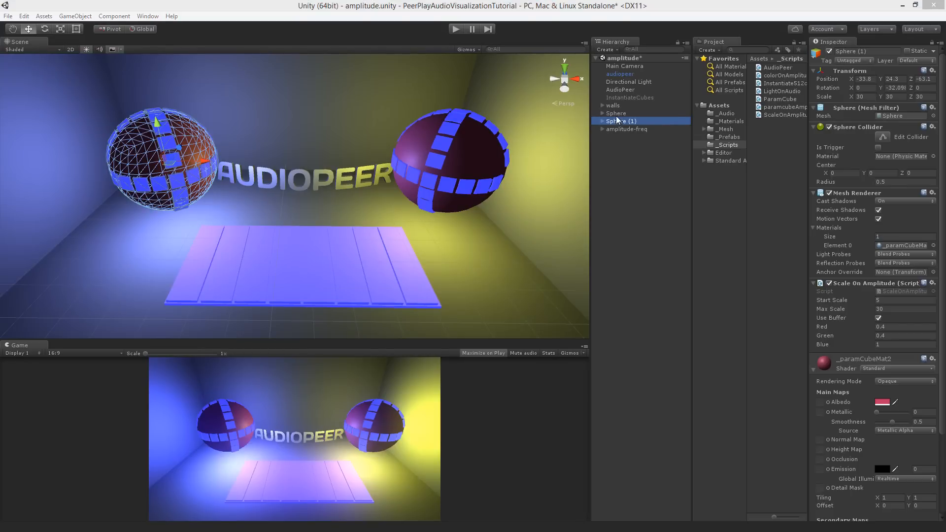
Step: Expand Sphere (1) and inspect a few parametric cubes' Param Cube band and the sphere's amplitude settings
left_click(601, 121)
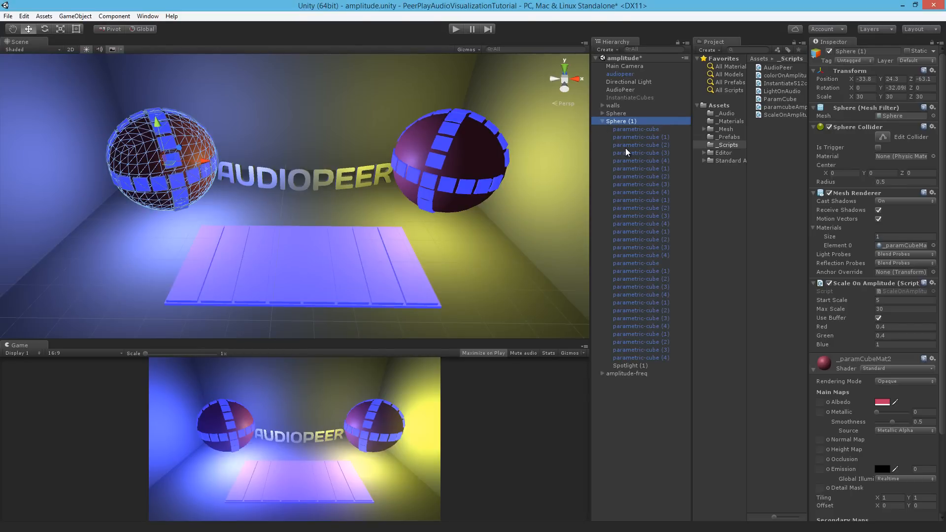
left_click(640, 145)
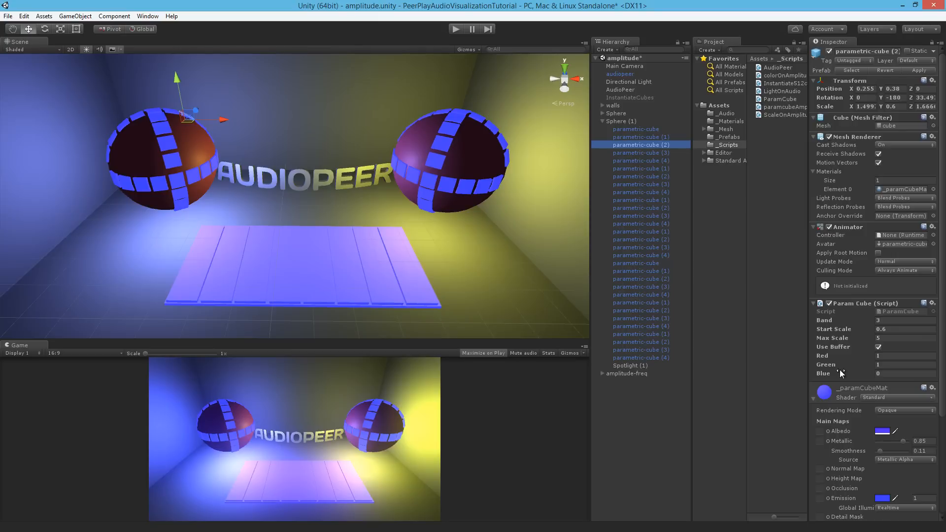
mouse_move(690, 200)
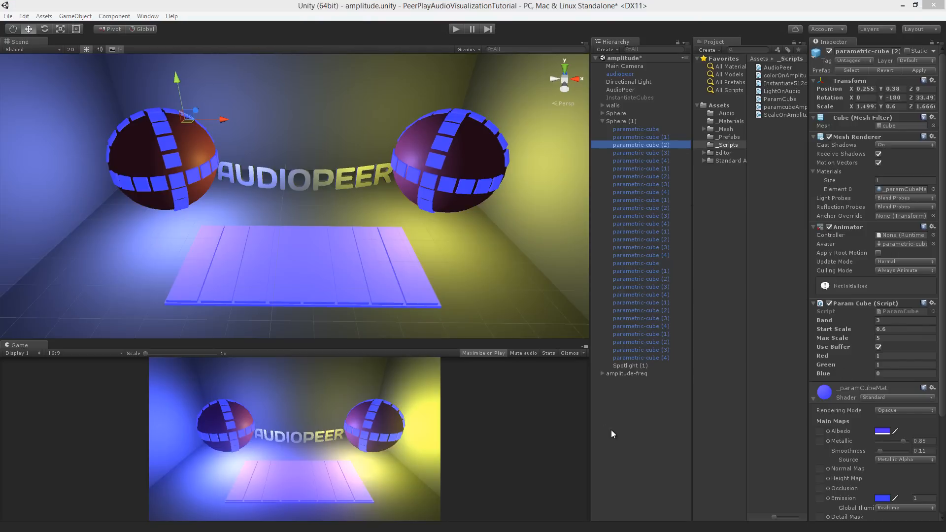
left_click(617, 120)
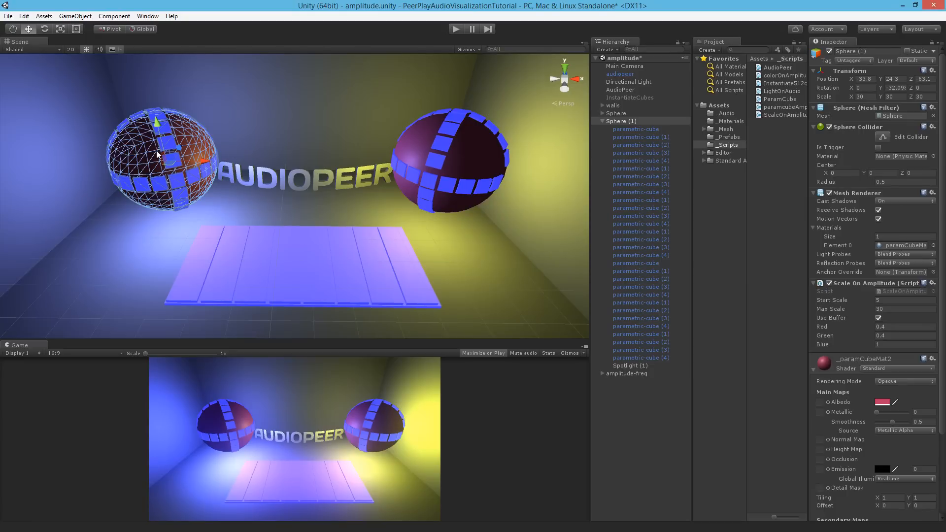
left_click(635, 269)
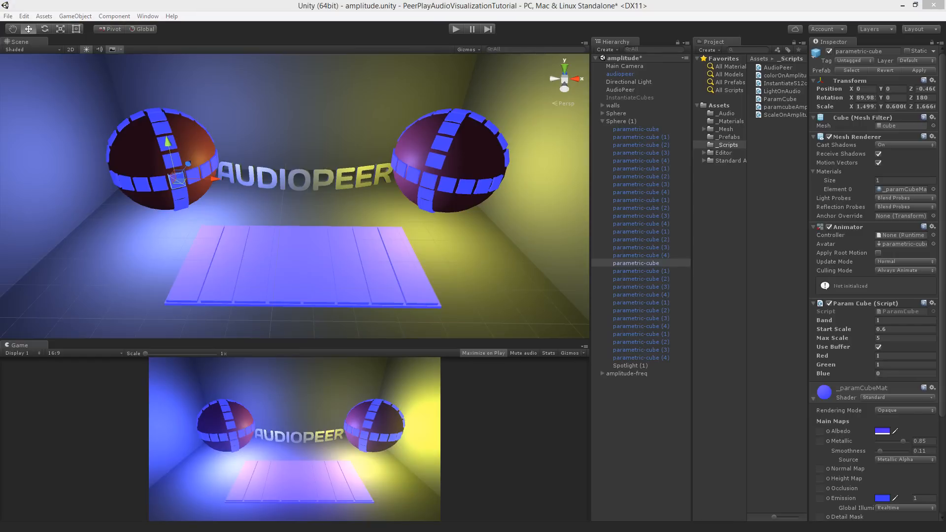
Step: Play the scene so the spheres and band cubes react to the audio
left_click(456, 29)
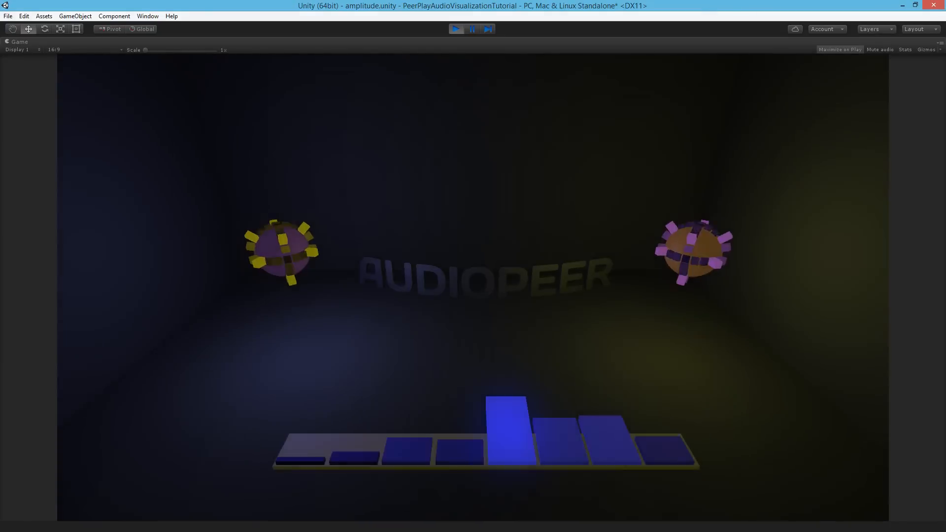